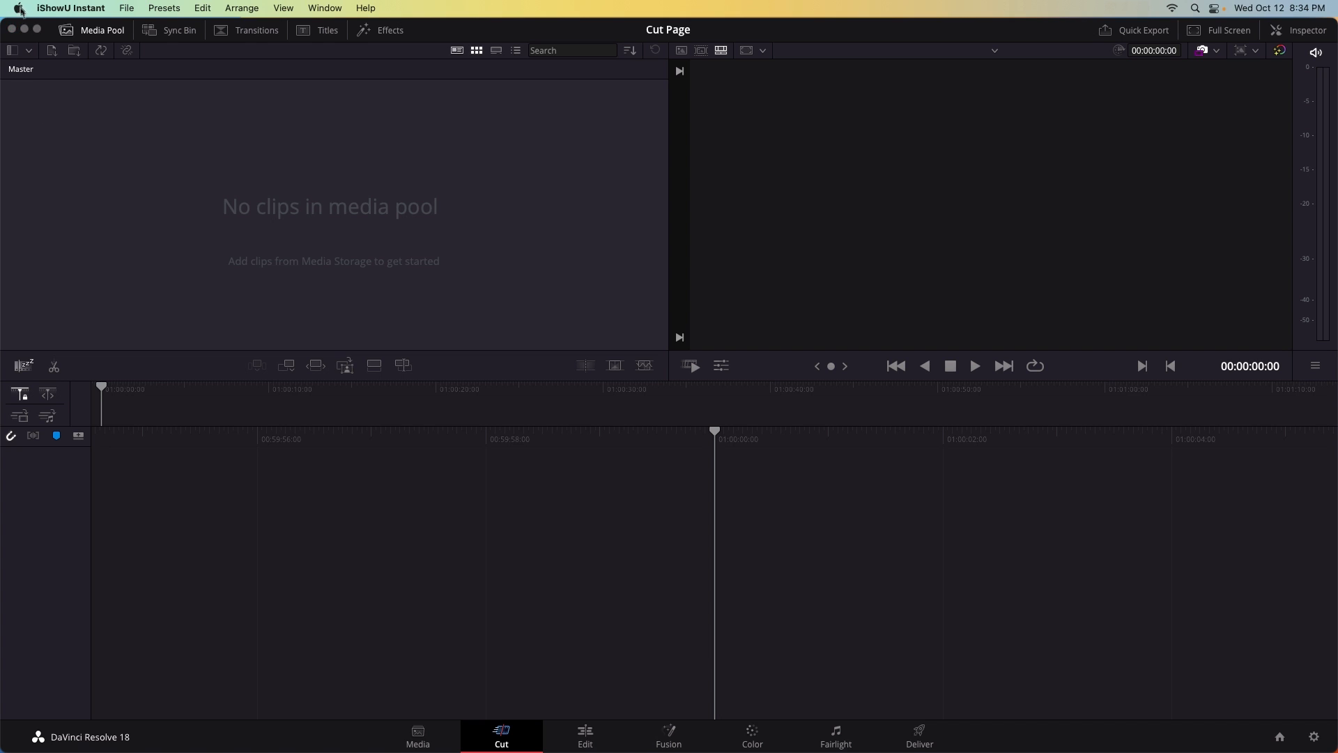
Step: Visit the system keyboard settings before returning to Resolve
{"action": "left_click", "coordinate": [11, 9]}
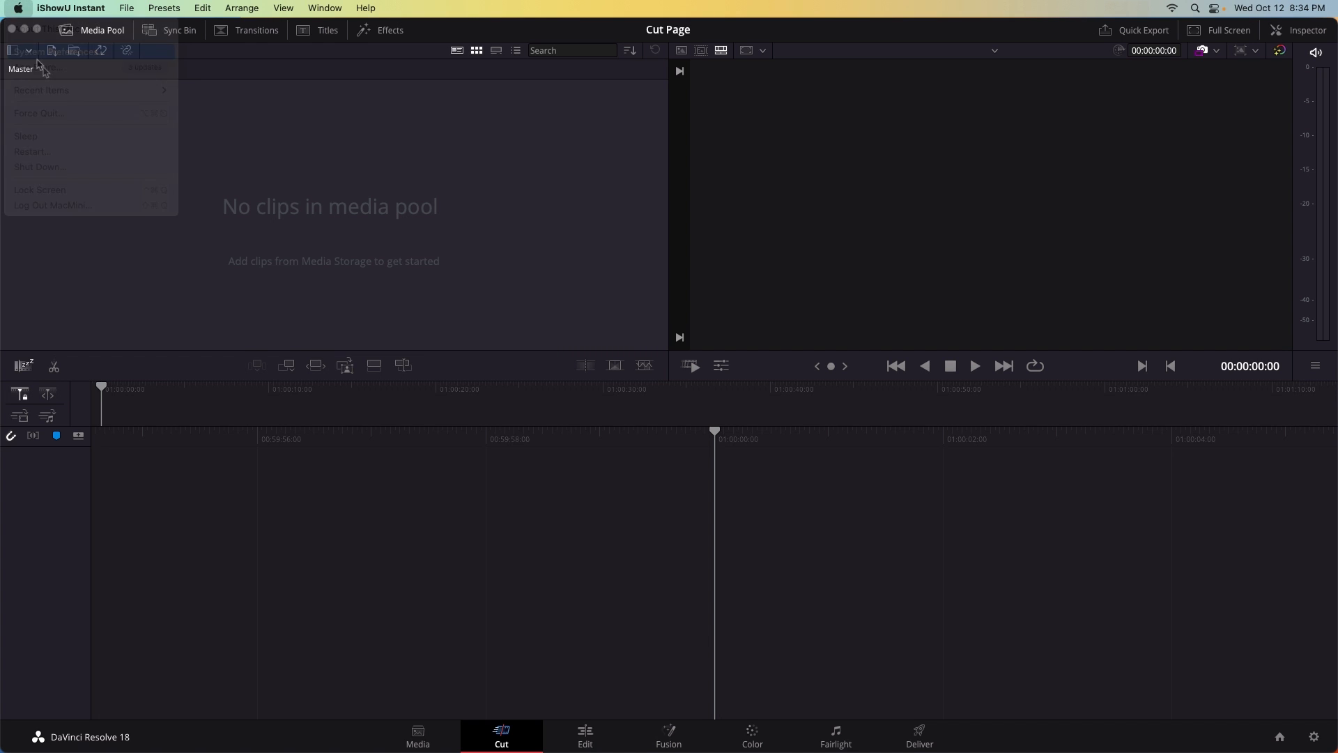
{"action": "left_click", "coordinate": [60, 51]}
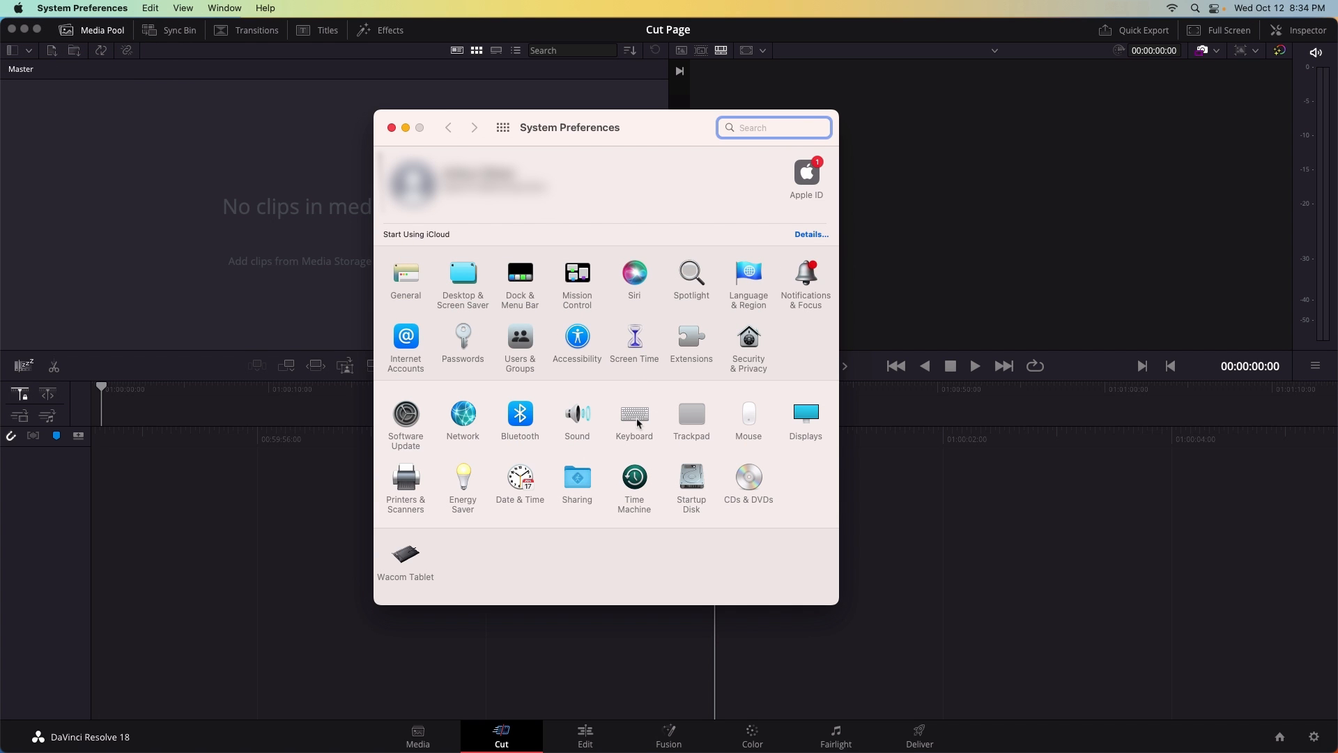
{"action": "left_click", "coordinate": [633, 414]}
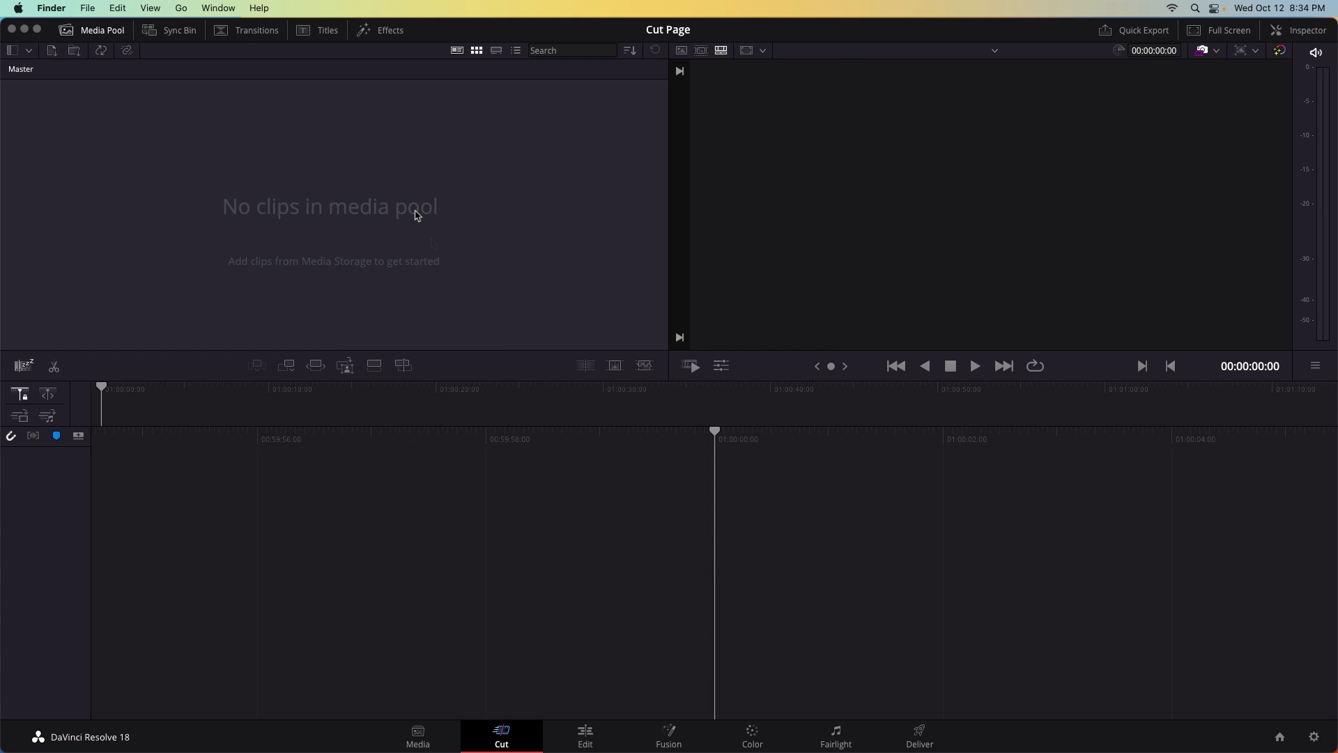
{"action": "mouse_move", "coordinate": [619, 523]}
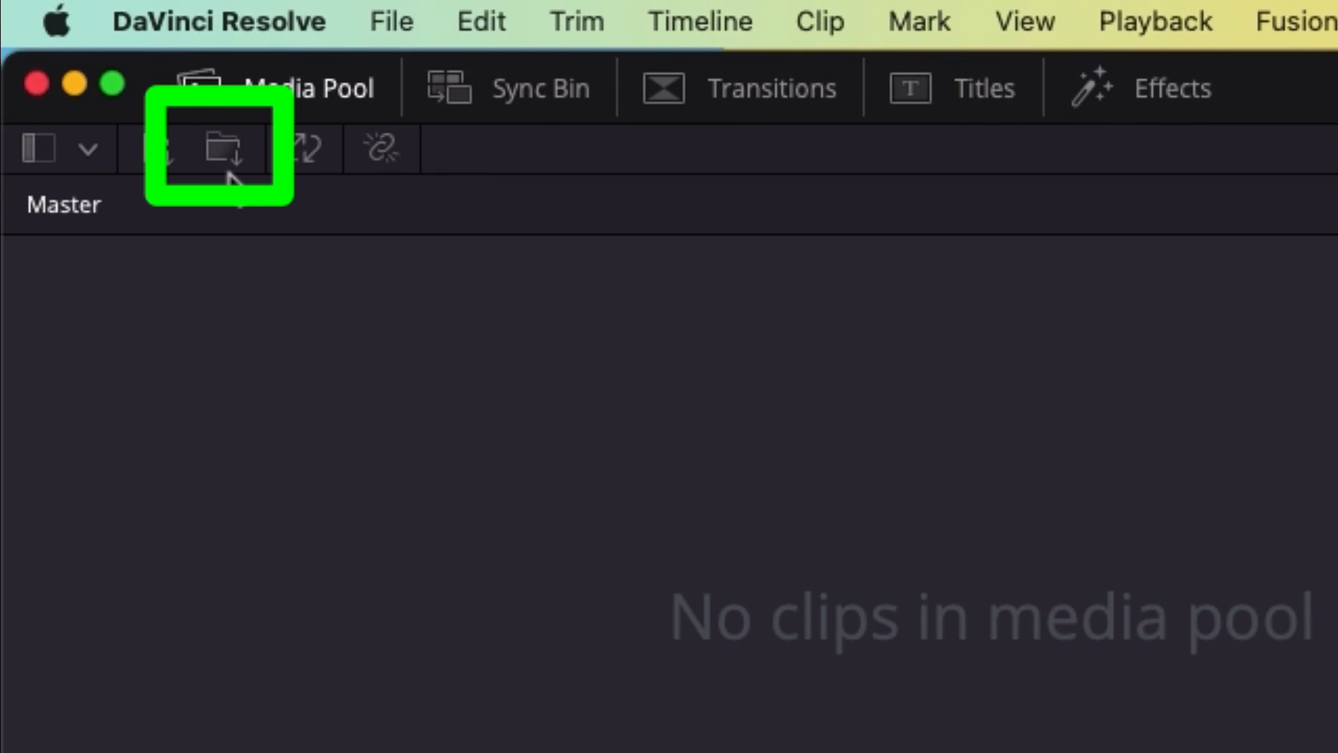
Step: Import the OWC_Cut_Page_Stock folder from Movies into the media pool
{"action": "left_click", "coordinate": [225, 147]}
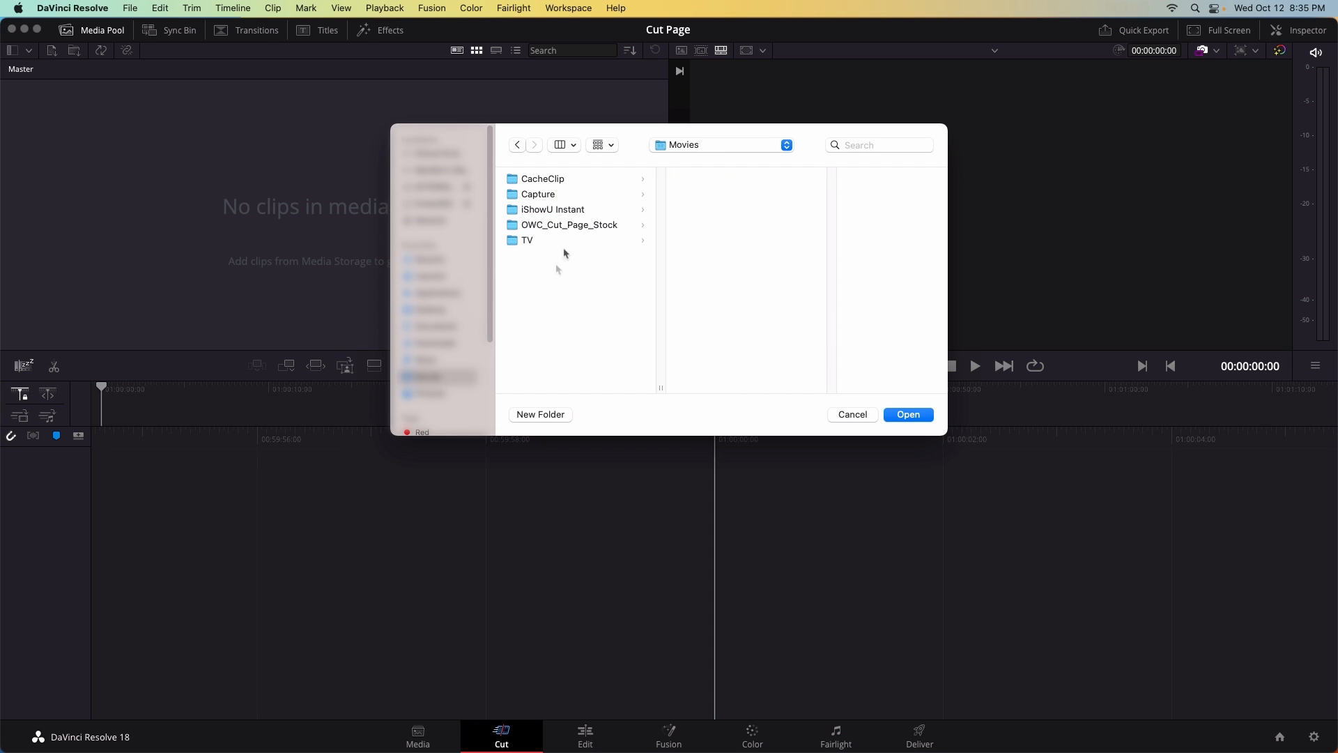
{"action": "left_click", "coordinate": [569, 225]}
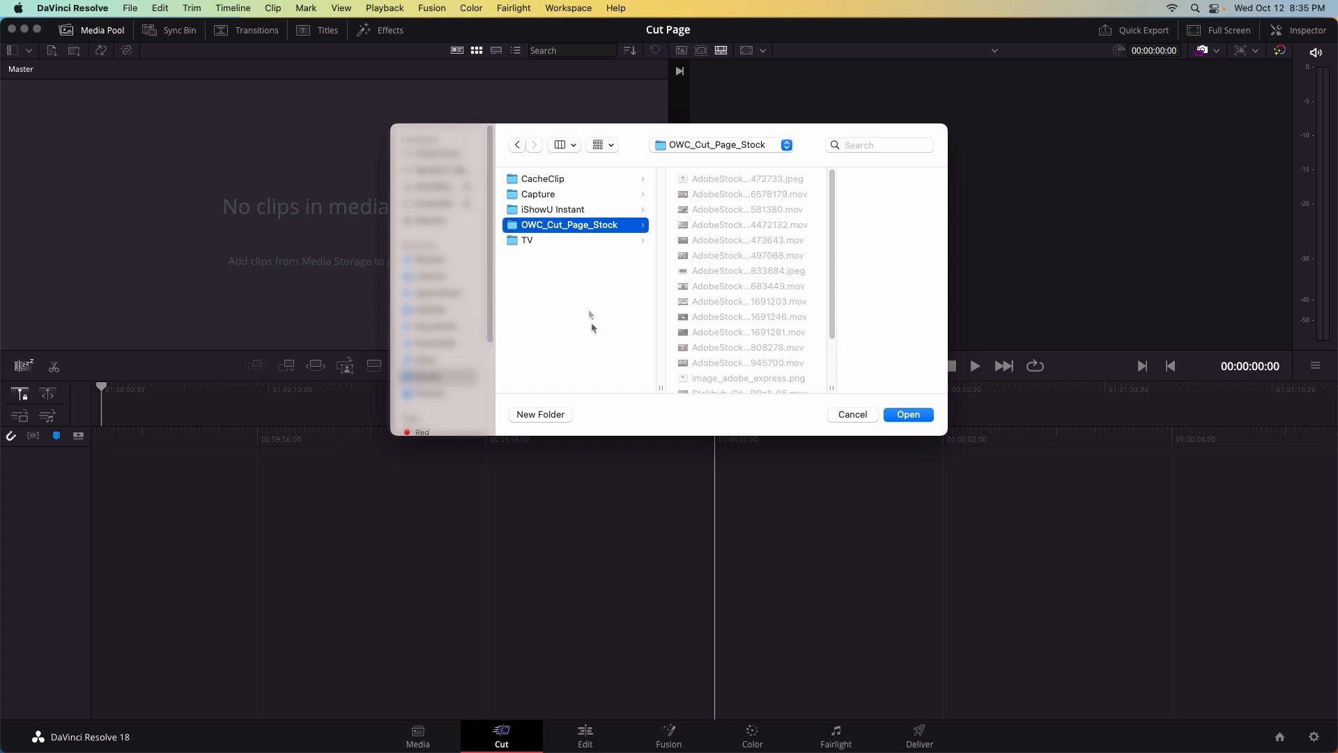
{"action": "left_click", "coordinate": [908, 415]}
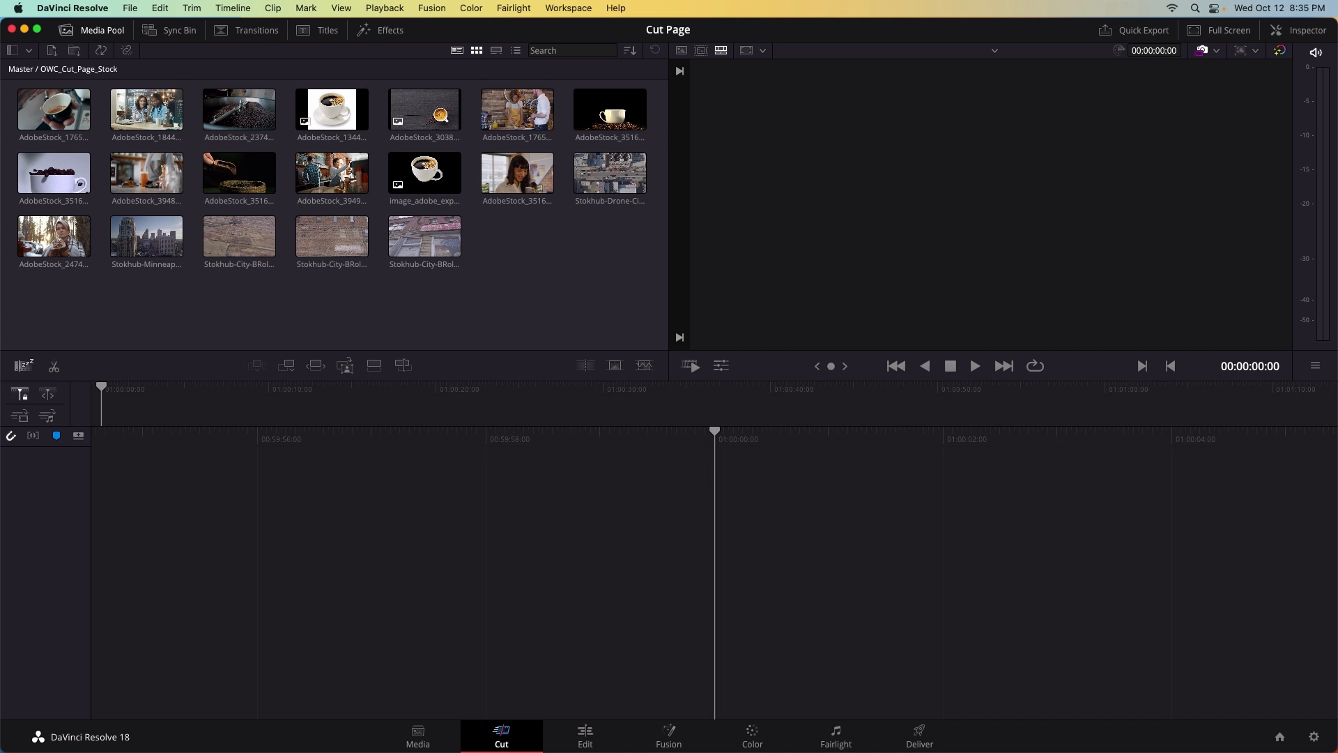
Step: Switch the viewer to Source Tape so the 19 imported clips play as one sequence
{"action": "left_click", "coordinate": [332, 176]}
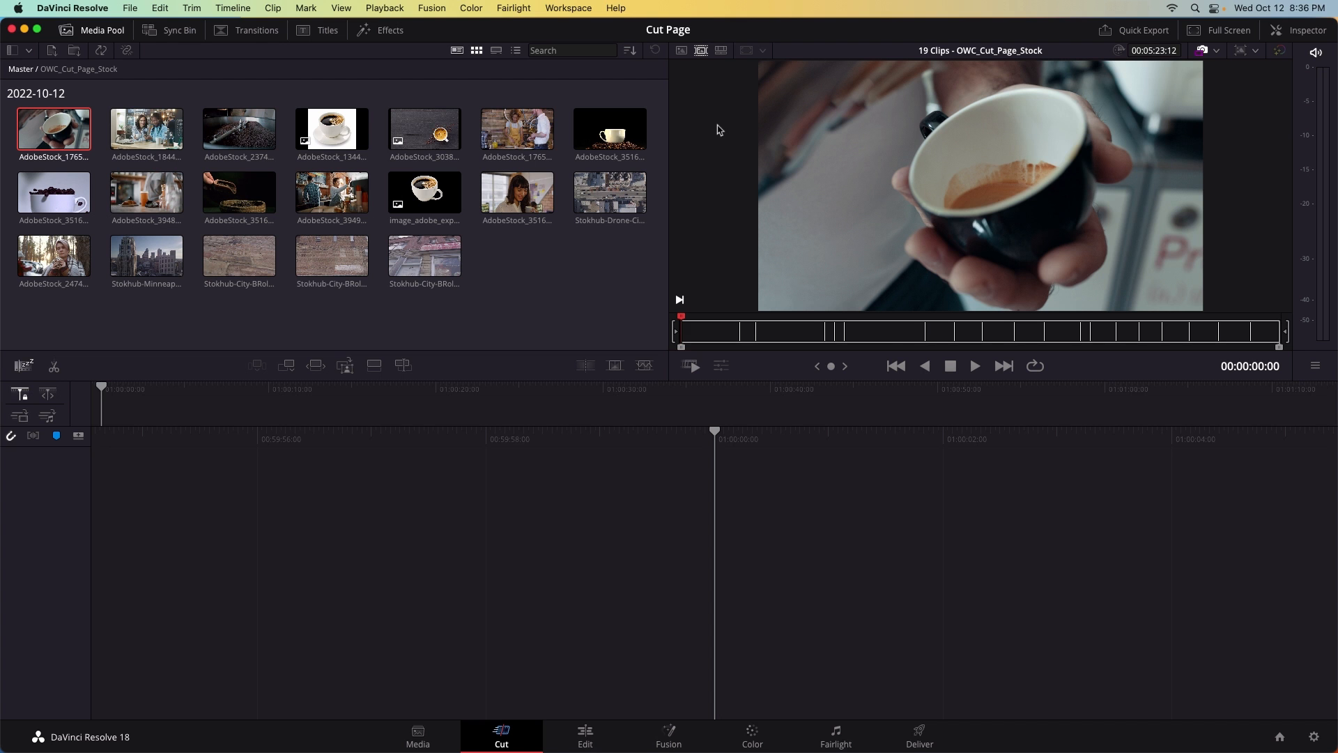
{"action": "mouse_move", "coordinate": [728, 327]}
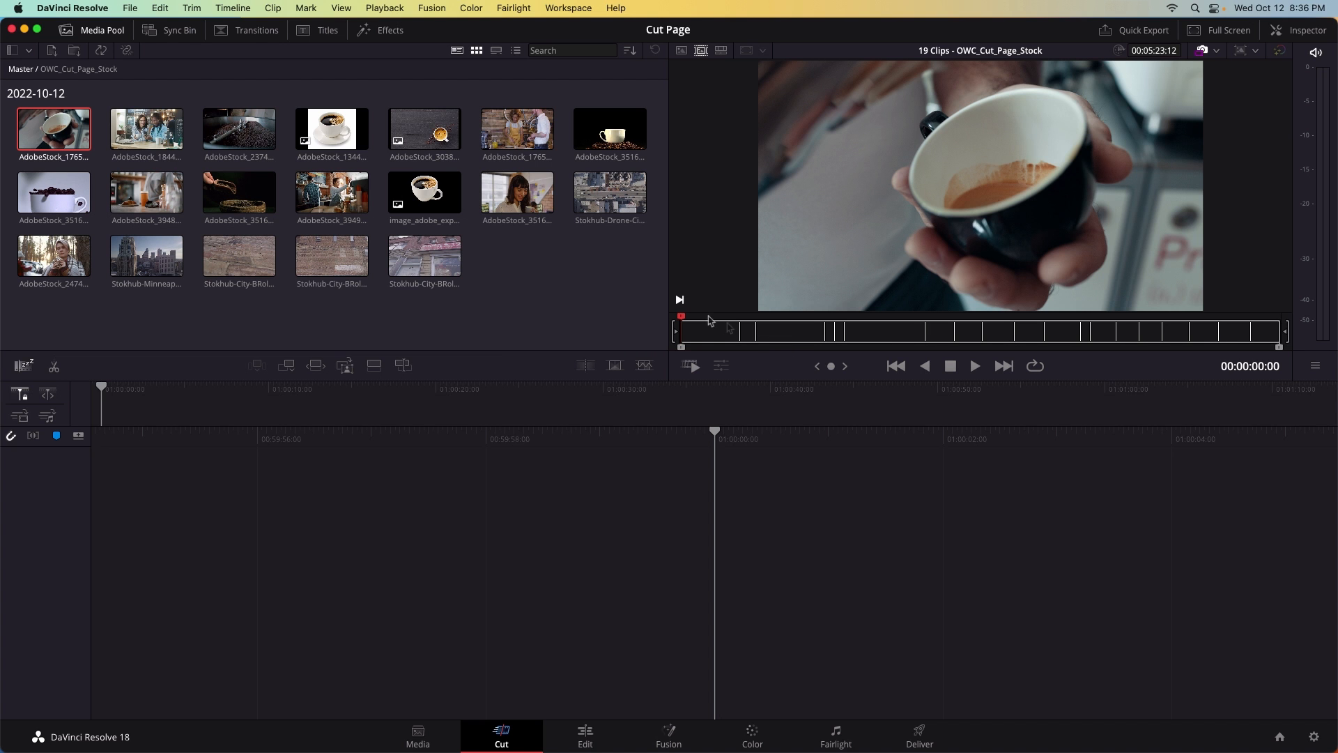
{"action": "left_click", "coordinate": [146, 130]}
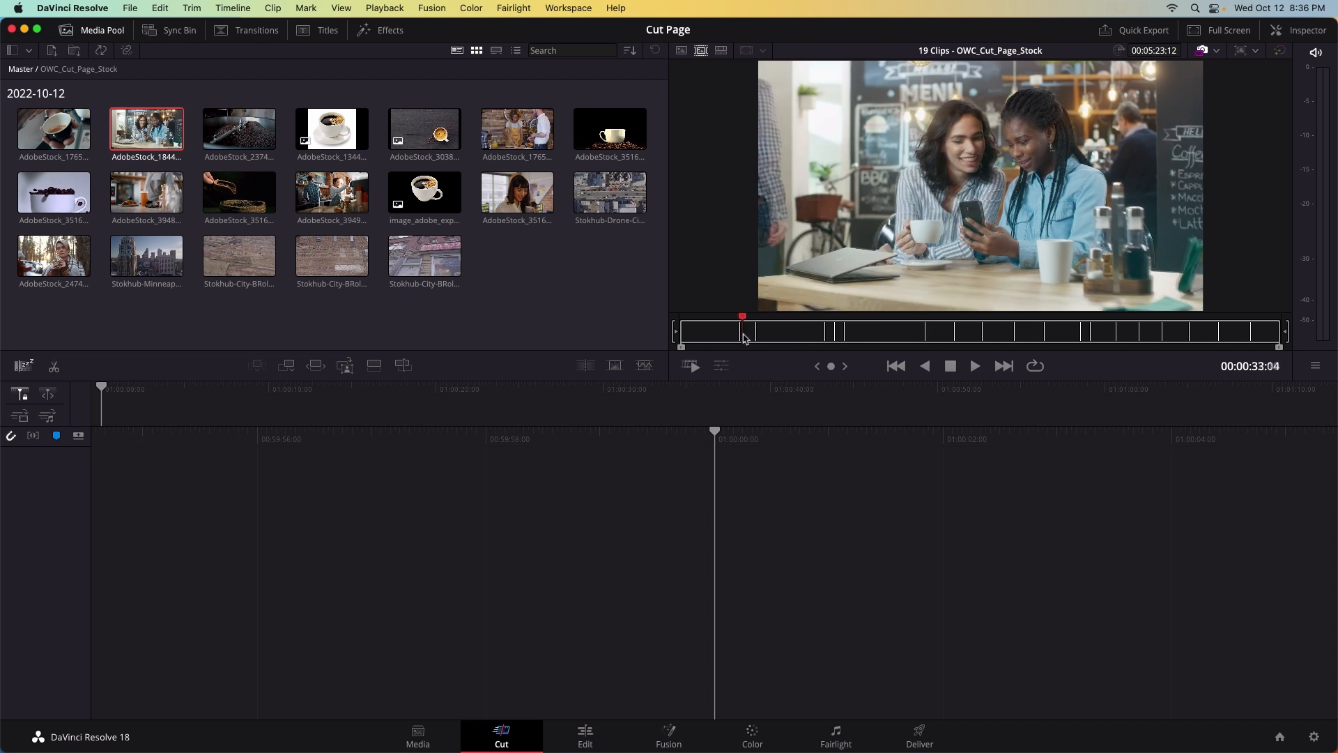
{"action": "left_click", "coordinate": [238, 129]}
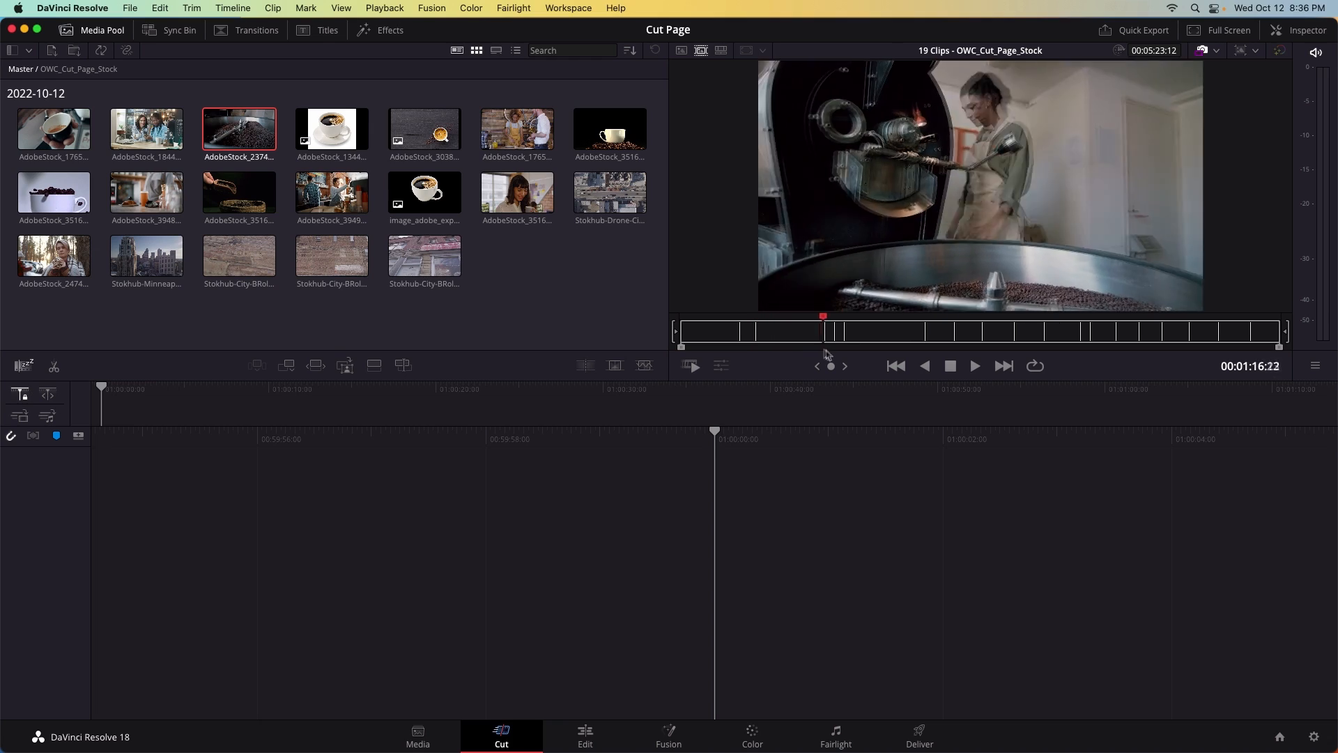
{"action": "left_click", "coordinate": [516, 129]}
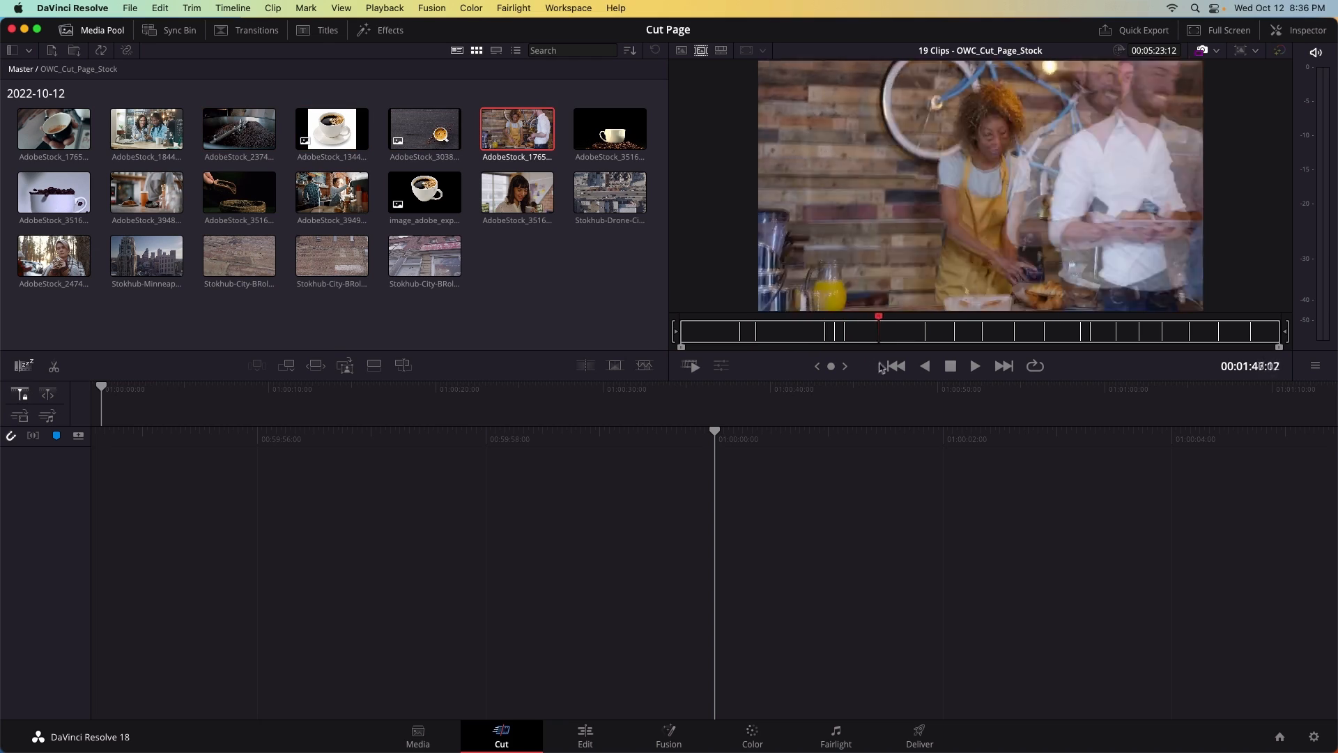
{"action": "left_click", "coordinate": [610, 129]}
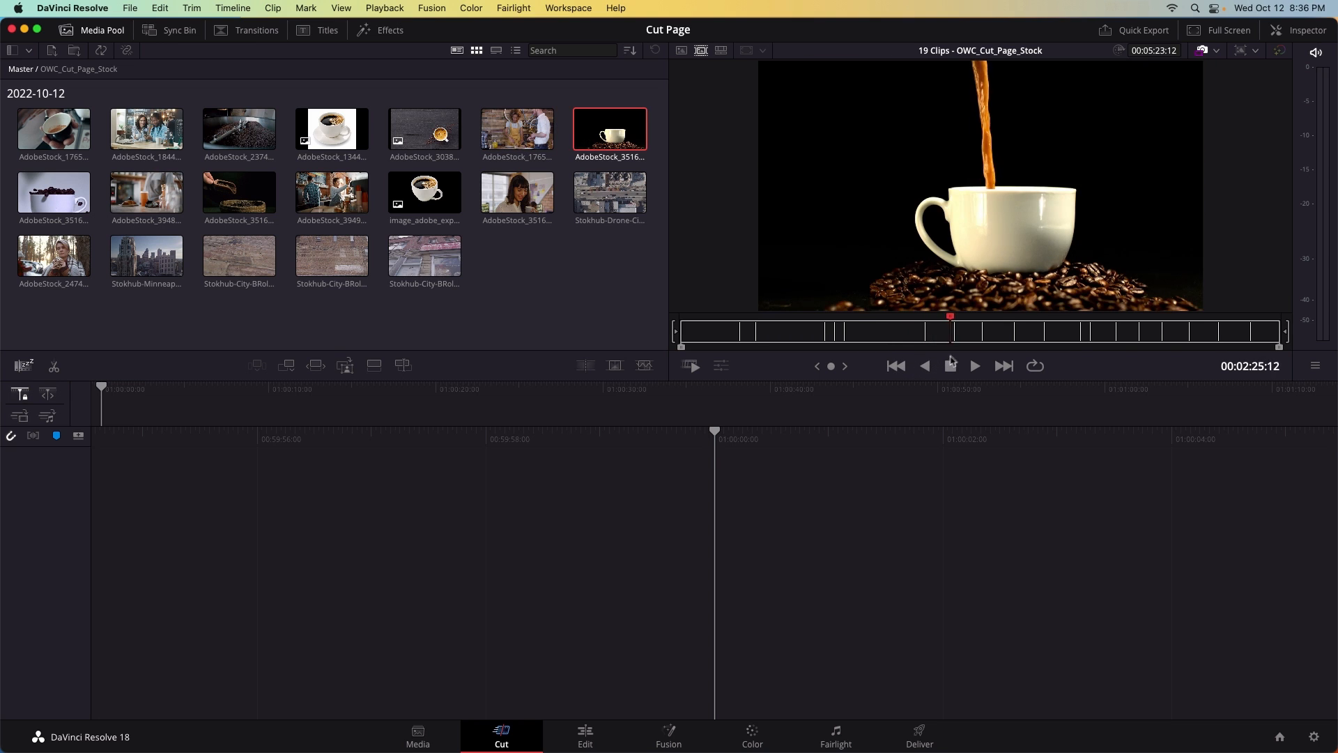
{"action": "left_click", "coordinate": [238, 192]}
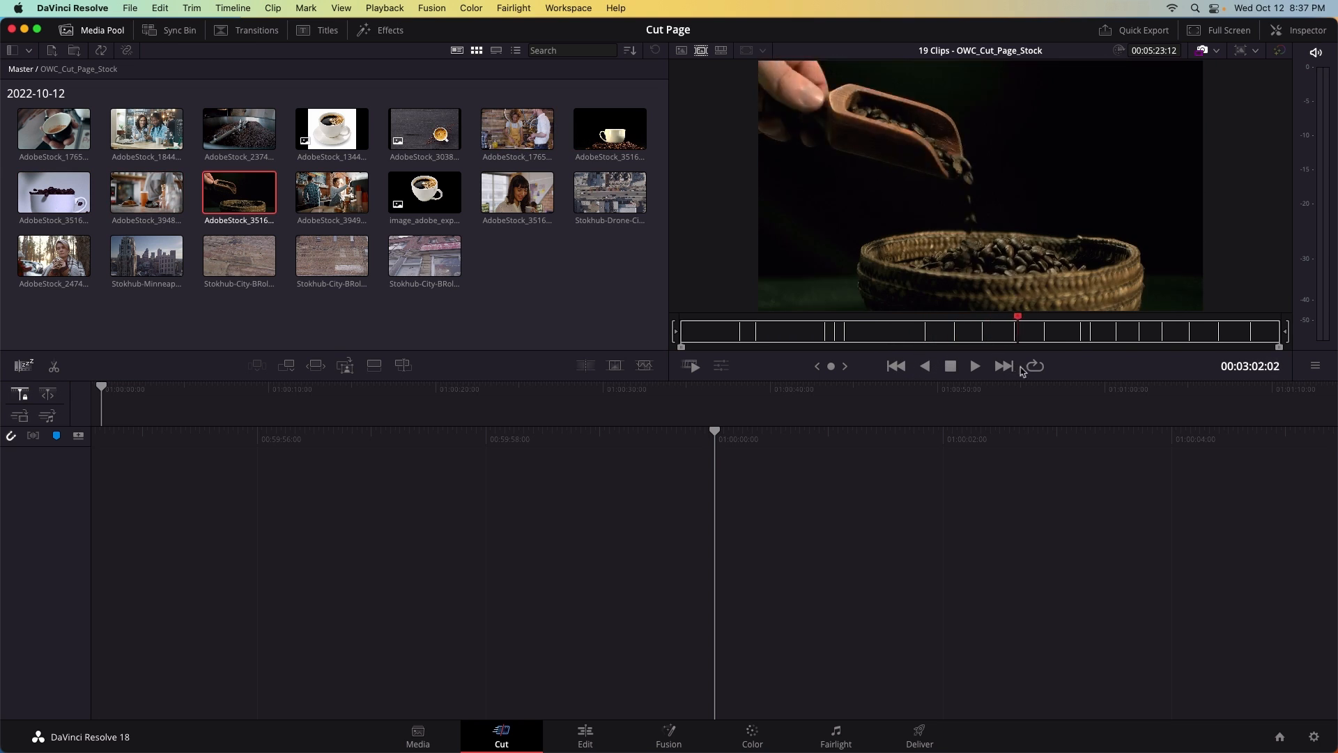
{"action": "left_click", "coordinate": [424, 191]}
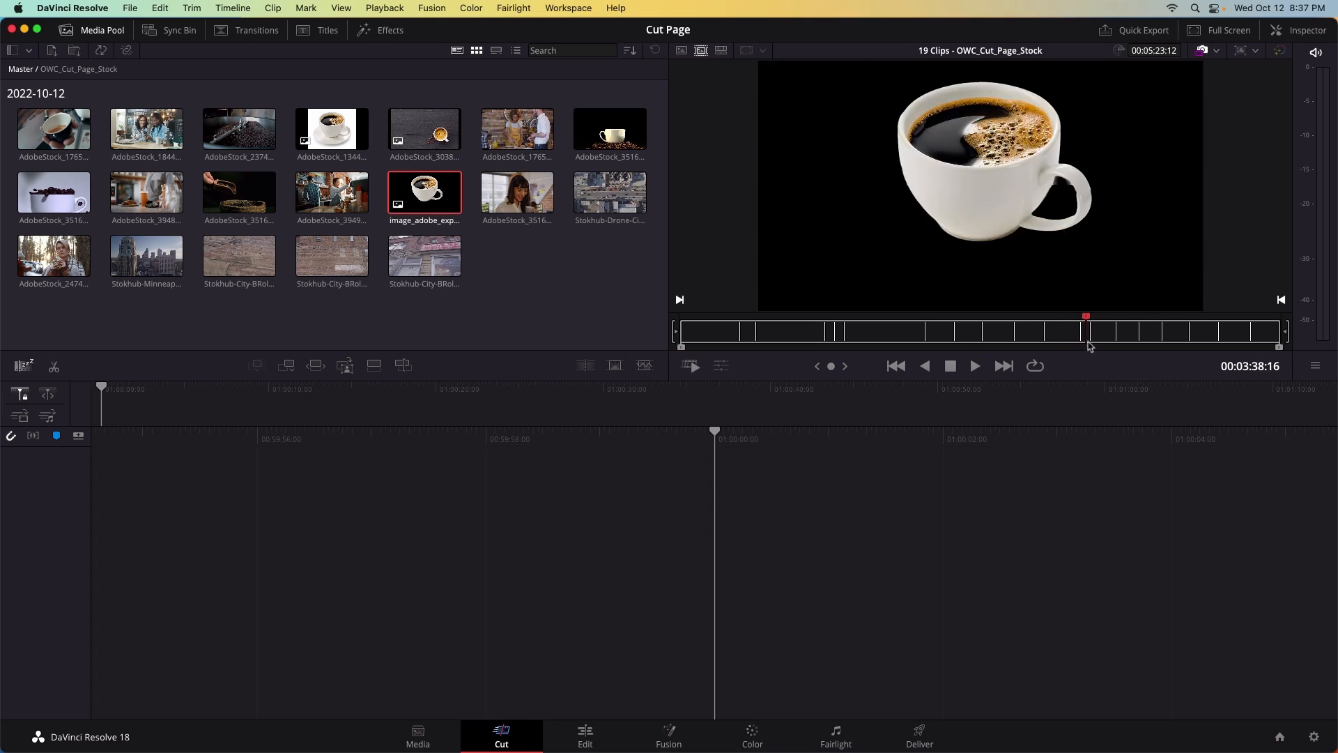
{"action": "left_click", "coordinate": [516, 196]}
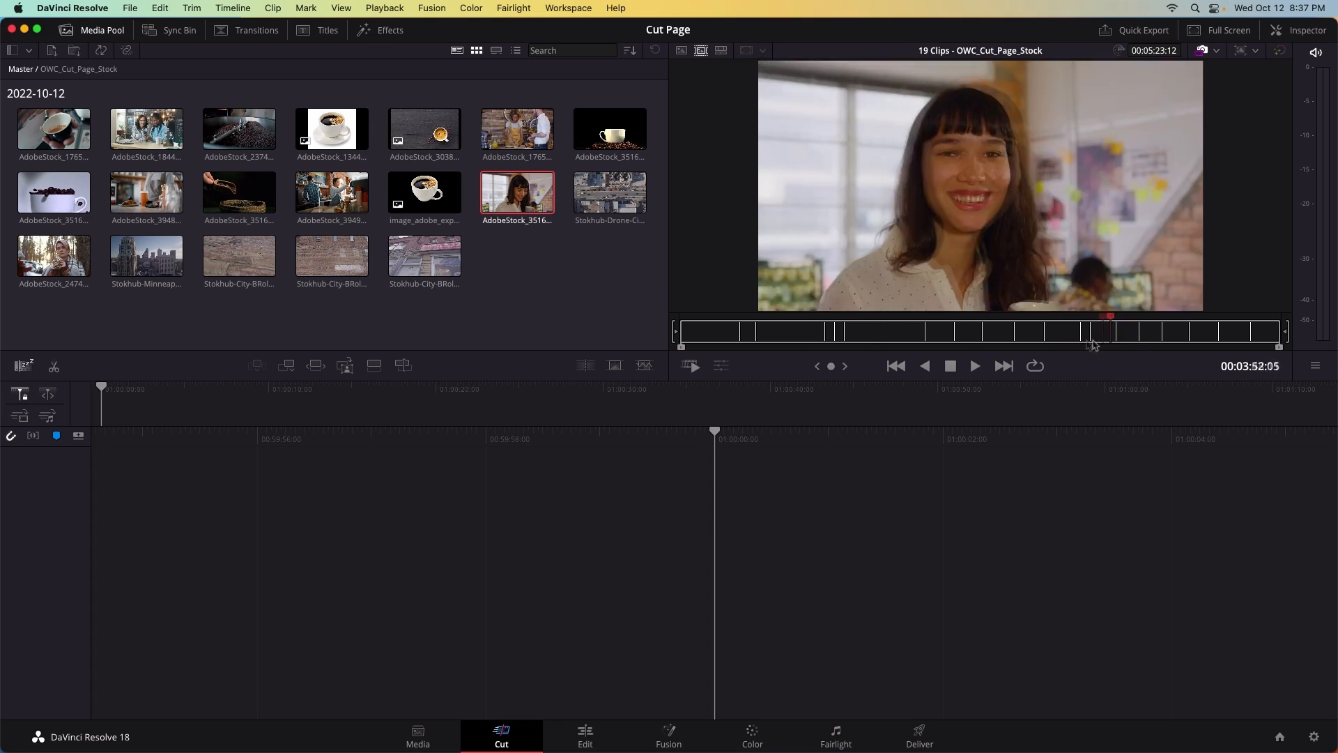
{"action": "left_click", "coordinate": [238, 130]}
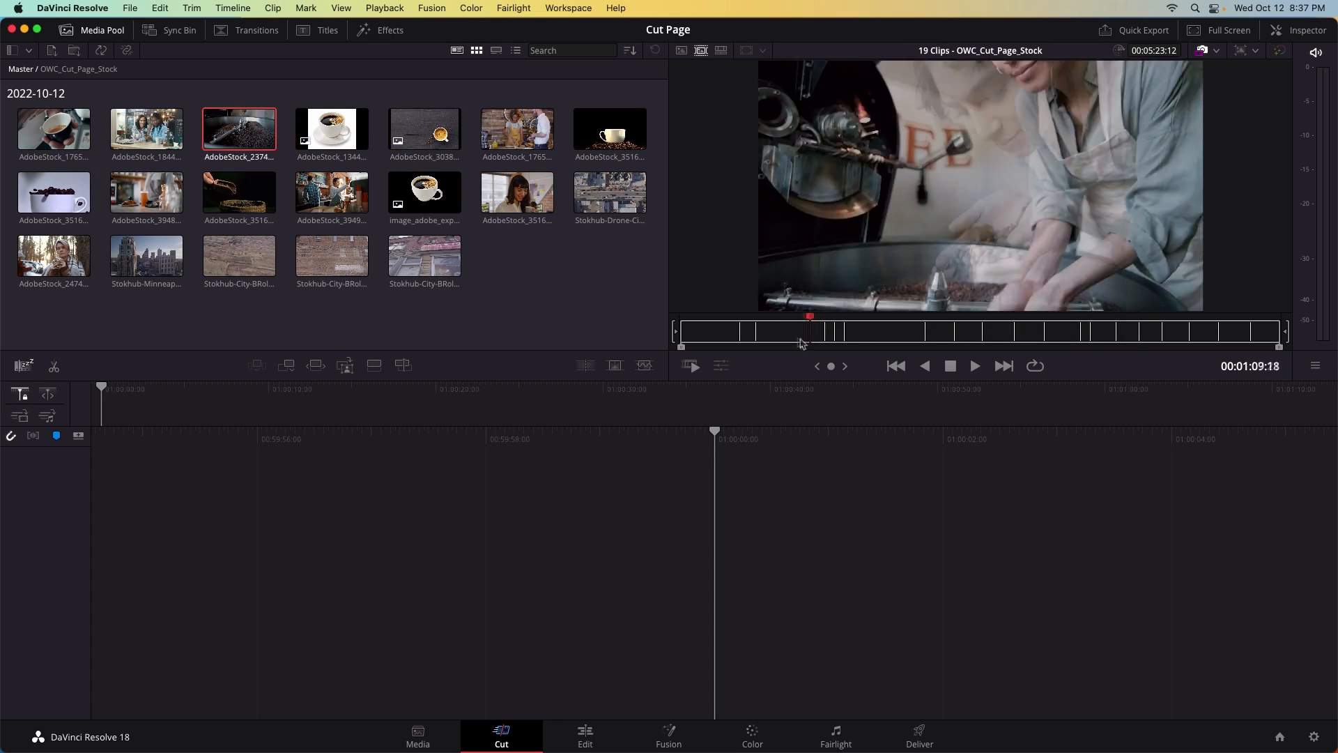
{"action": "left_click", "coordinate": [146, 129]}
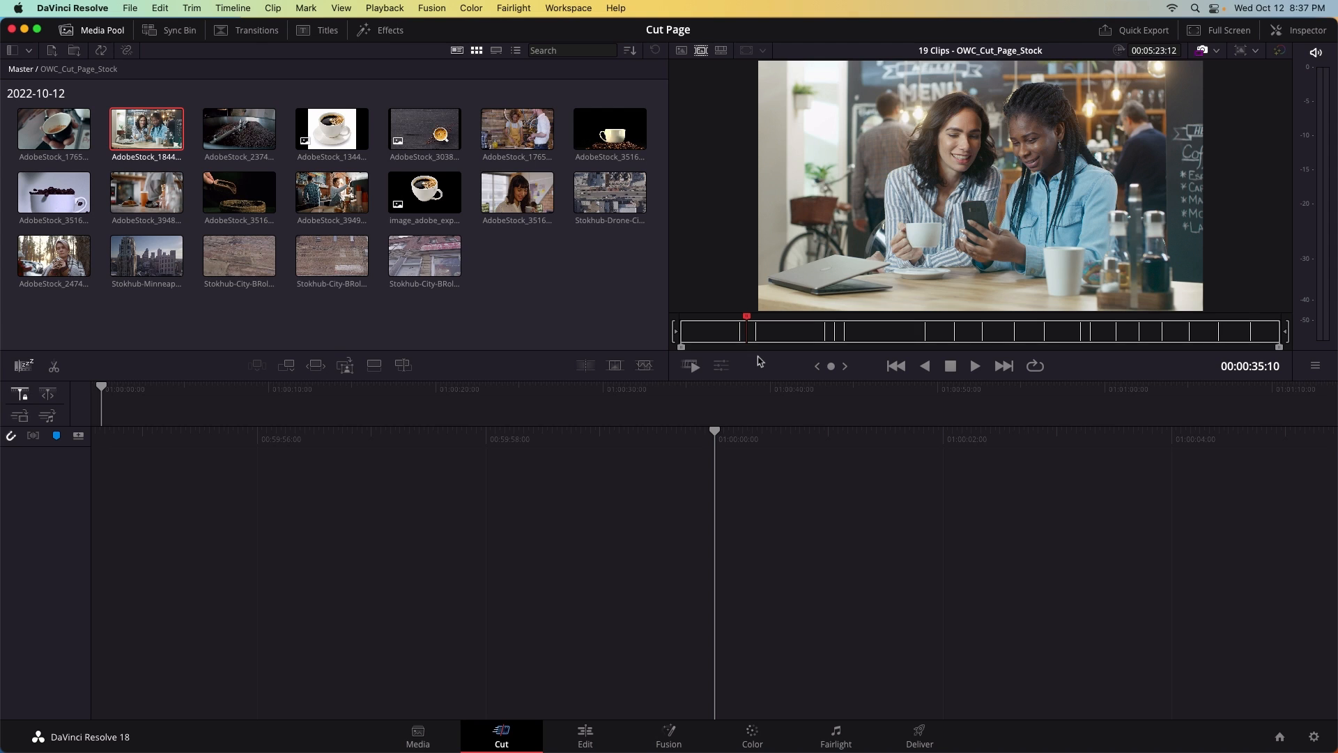
Step: Mark the café clip of two friends and append it as the timeline's first shot
{"action": "key", "text": "x"}
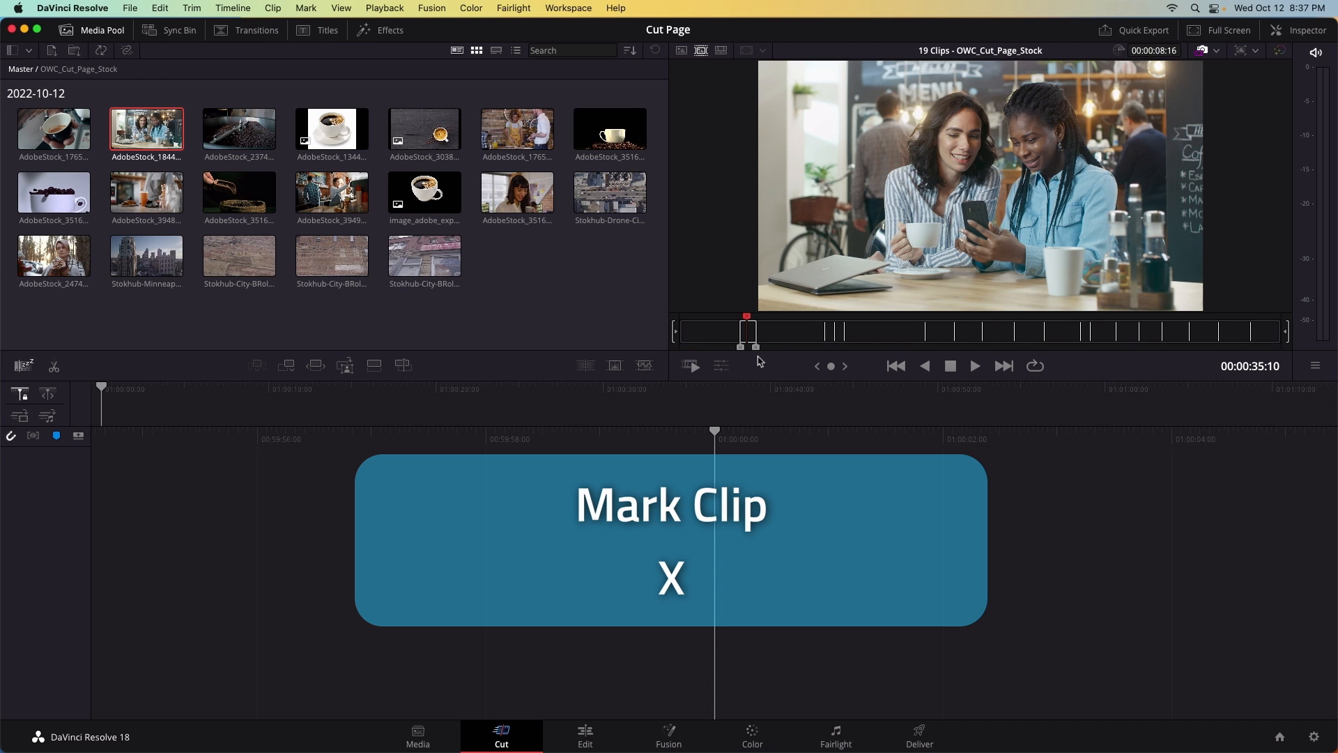
{"action": "key", "text": "f9"}
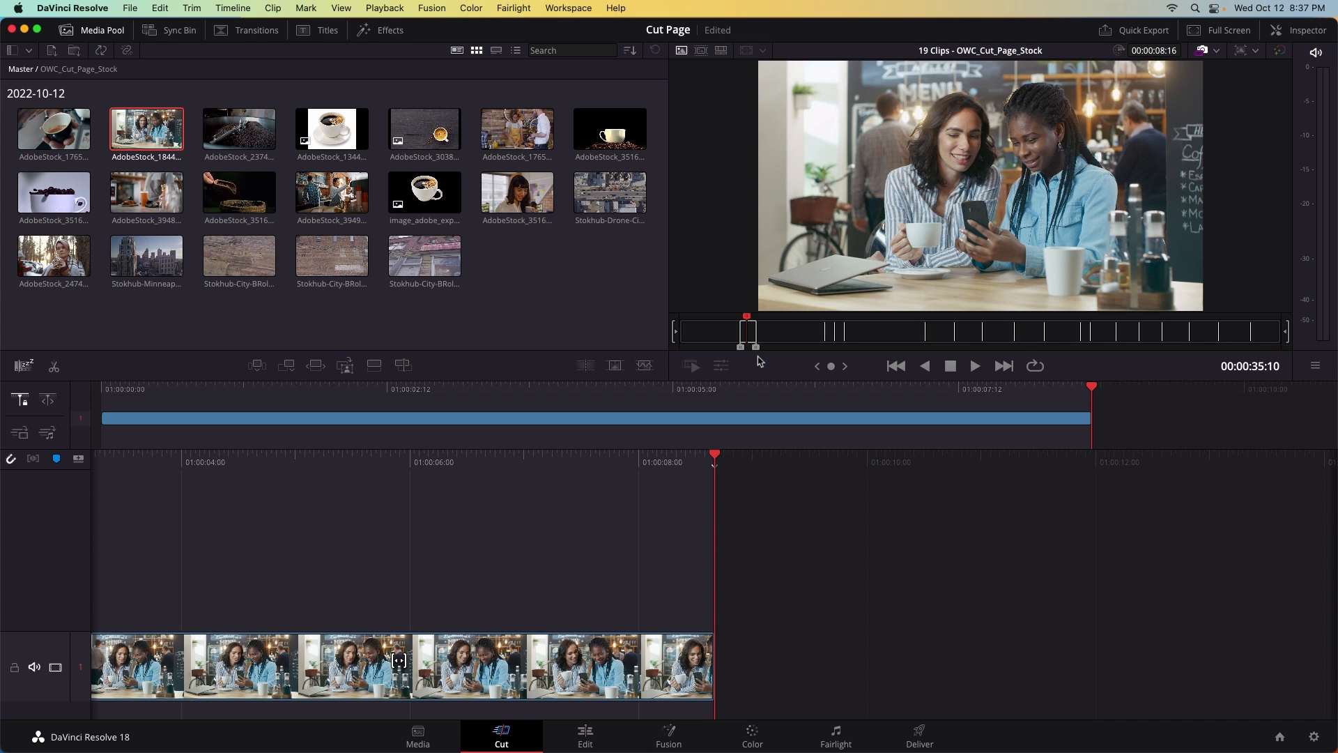
{"action": "left_click_drag", "start_coordinate": [747, 333], "coordinate": [751, 333]}
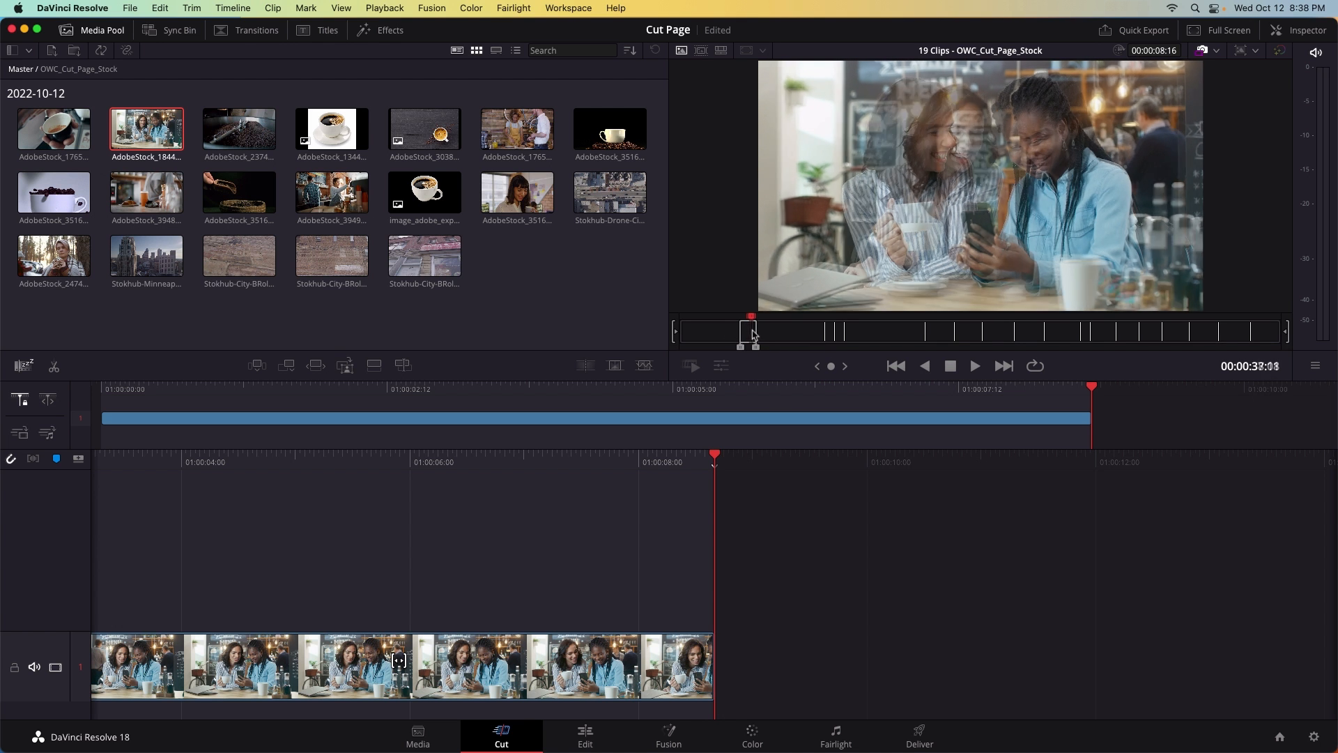
{"action": "left_click", "coordinate": [239, 130]}
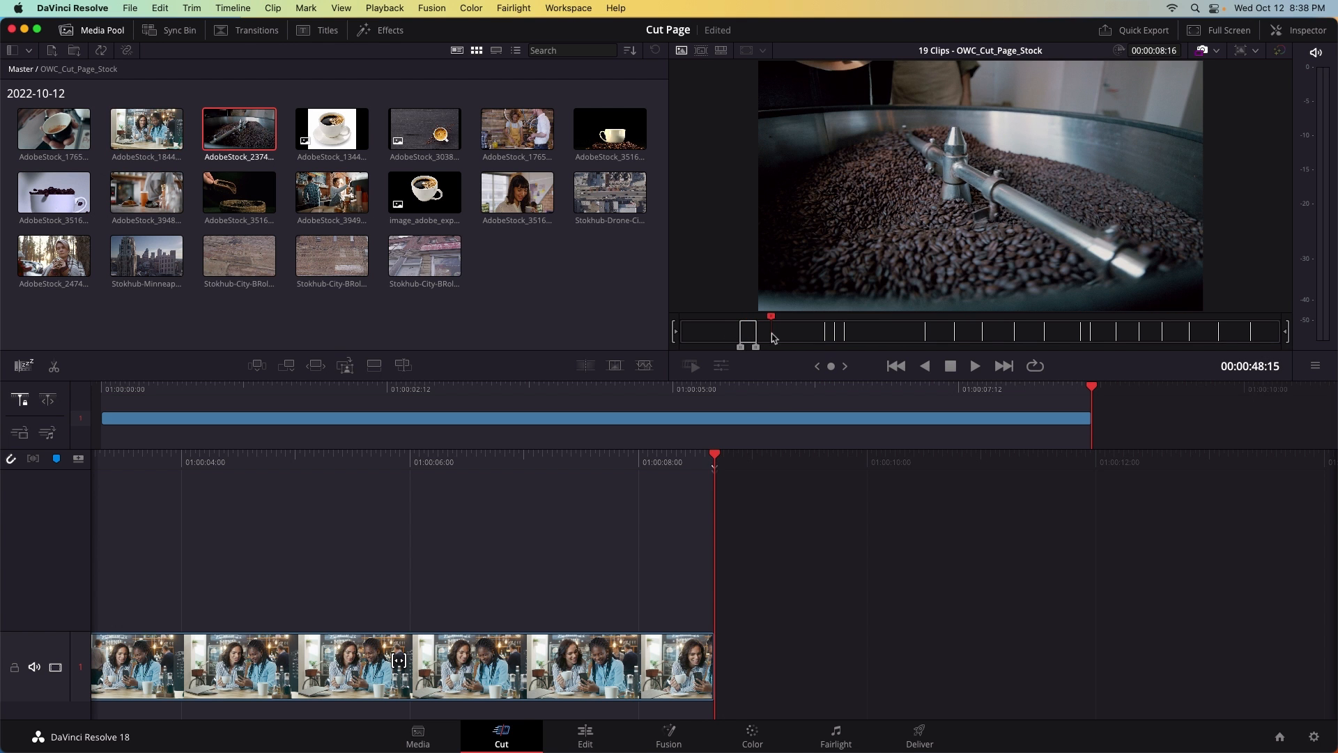
{"action": "left_click", "coordinate": [975, 366]}
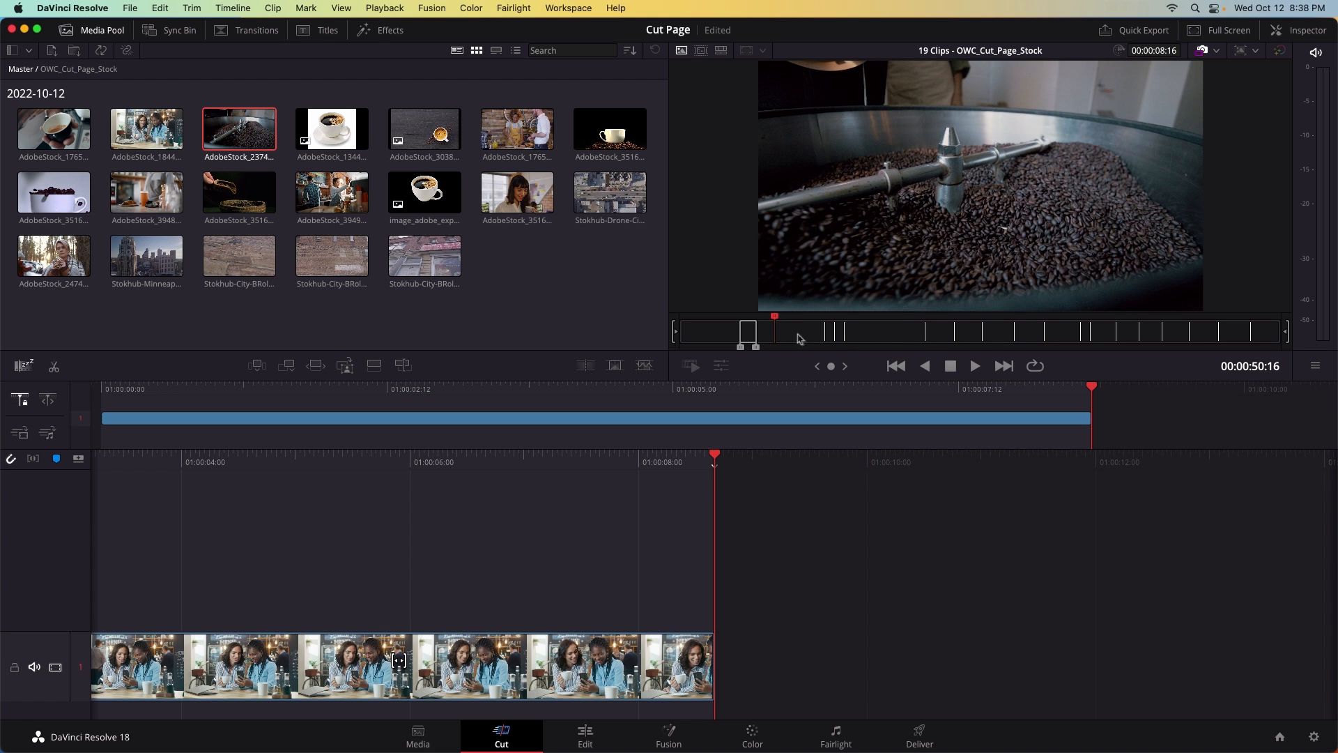
{"action": "left_click", "coordinate": [145, 195]}
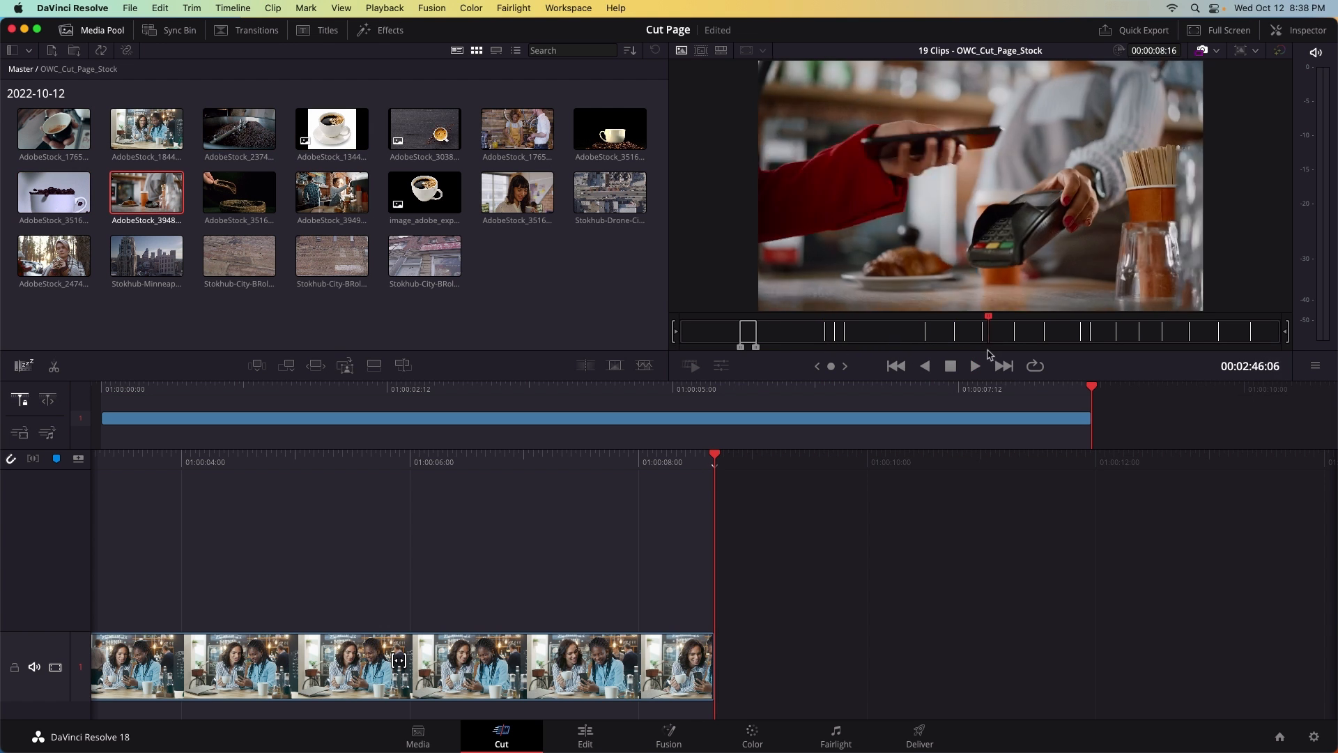
{"action": "left_click", "coordinate": [239, 192]}
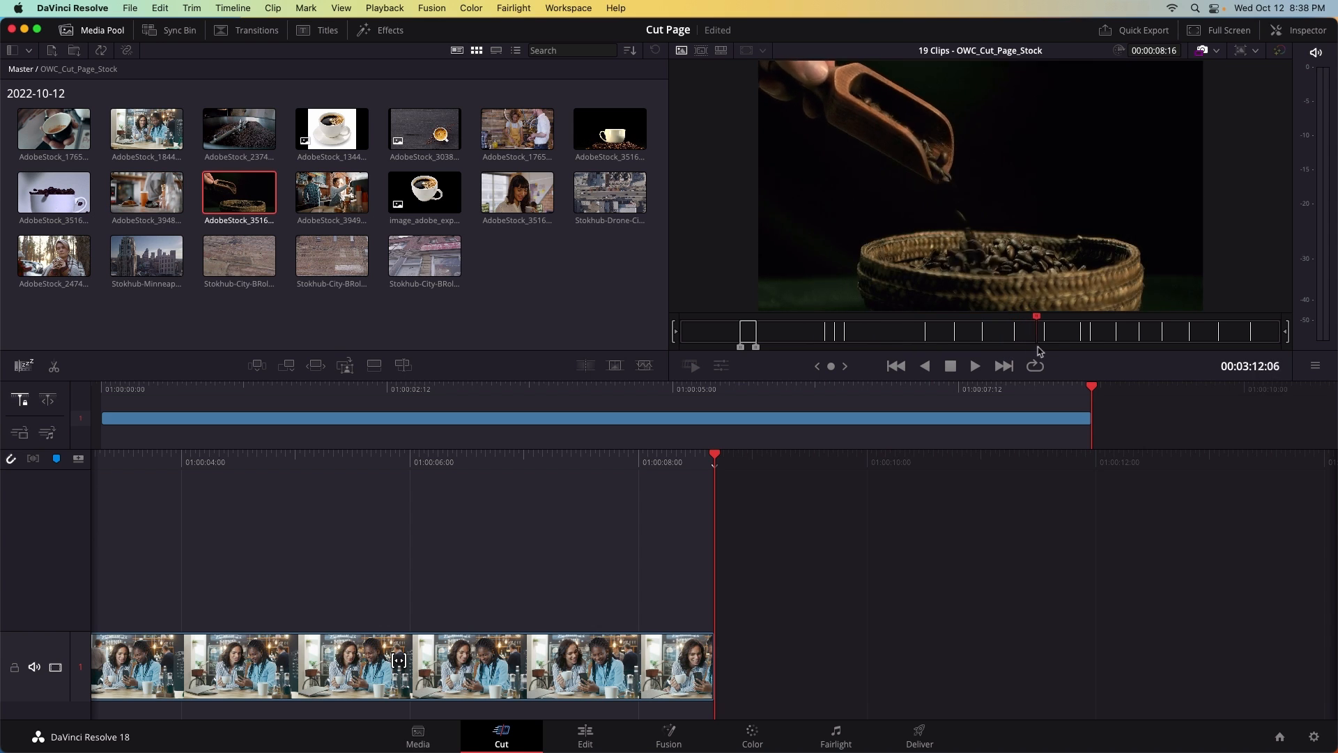
{"action": "left_click", "coordinate": [331, 193]}
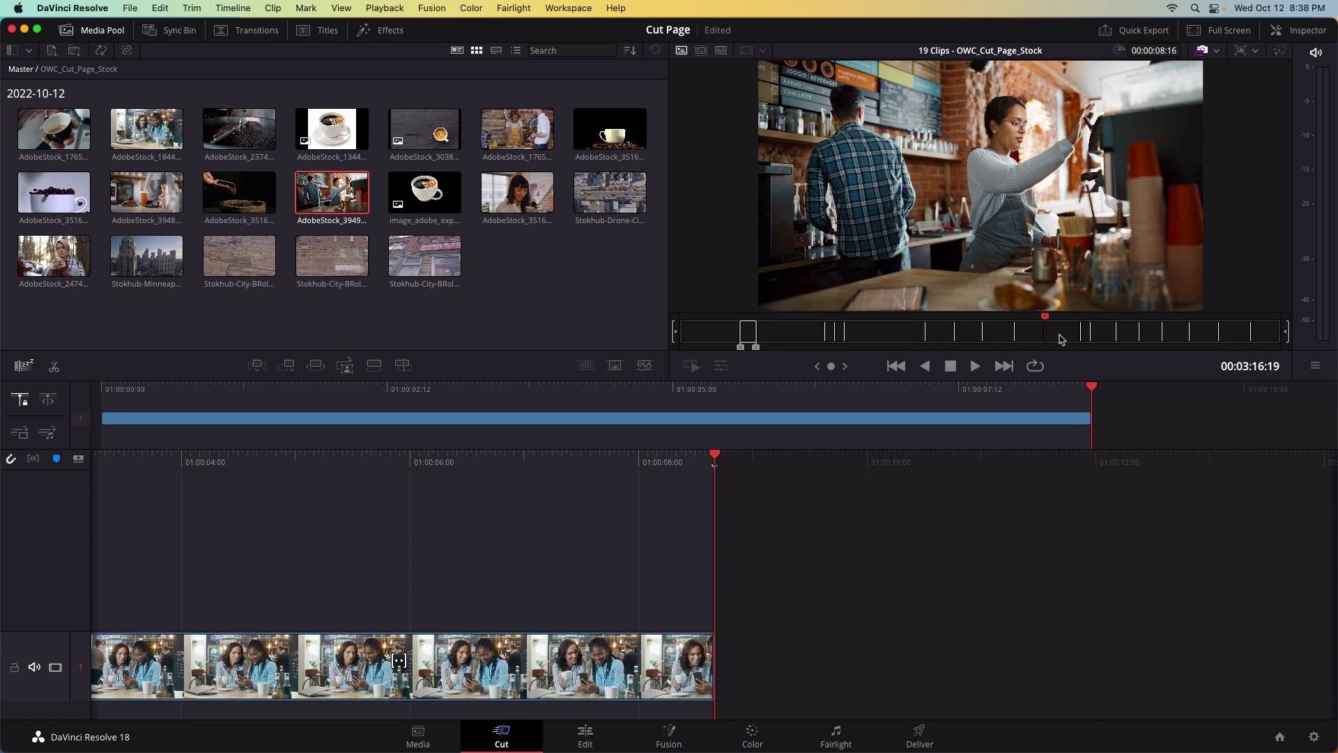
Step: Mark the barista clip with in and out points and add it to the timeline
{"action": "left_click", "coordinate": [975, 365]}
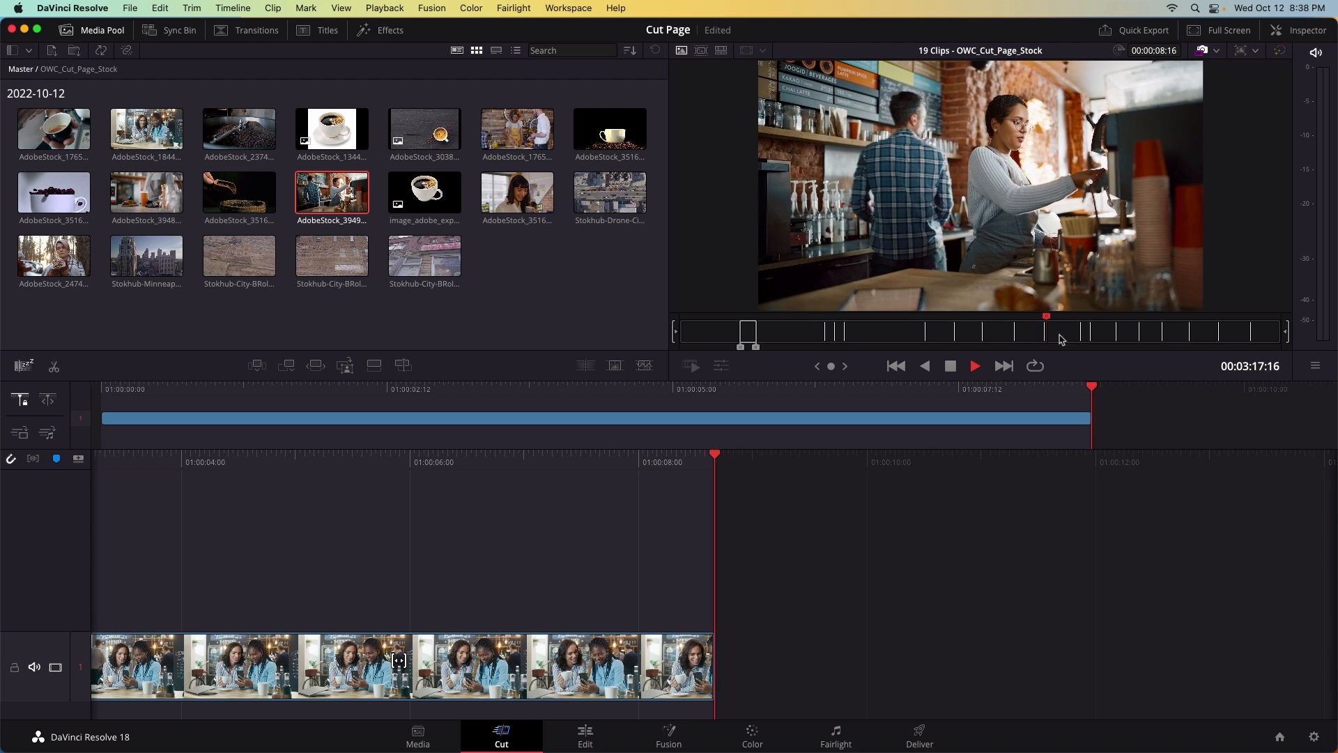
{"action": "key", "text": "i"}
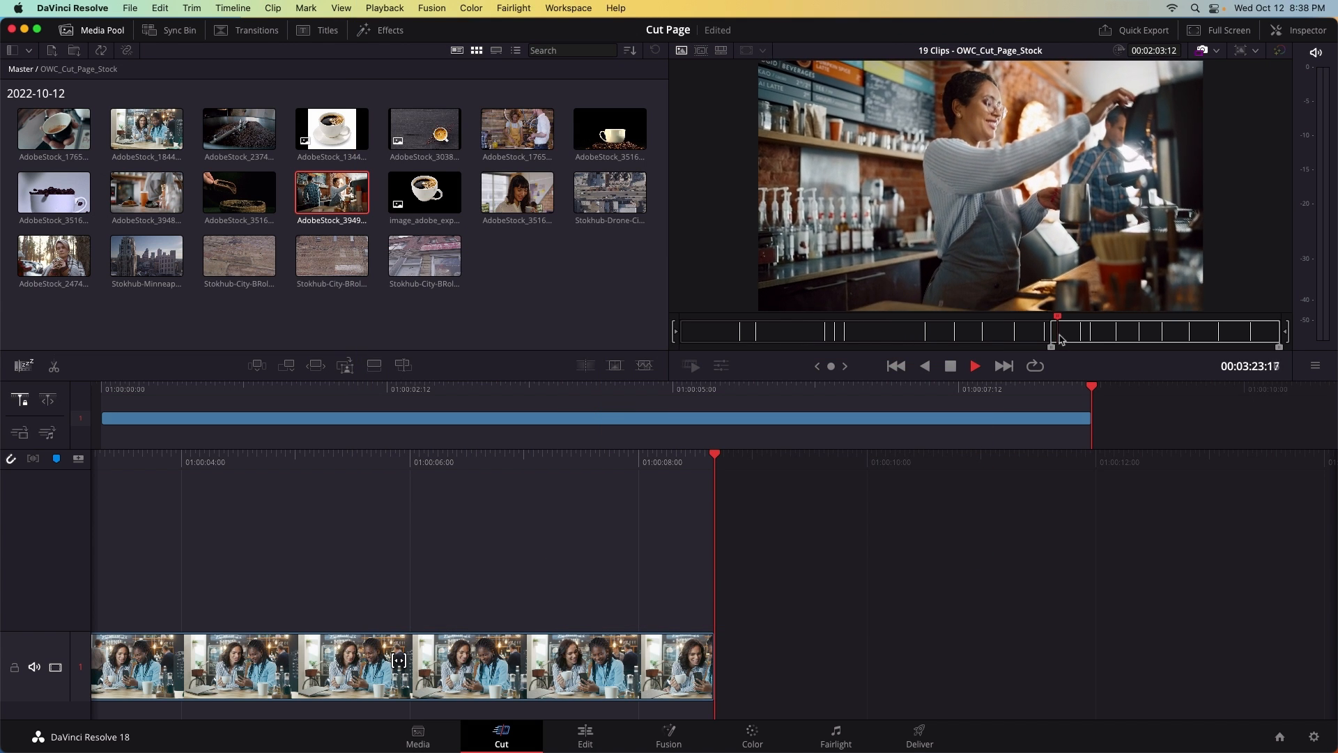
{"action": "key", "text": "o"}
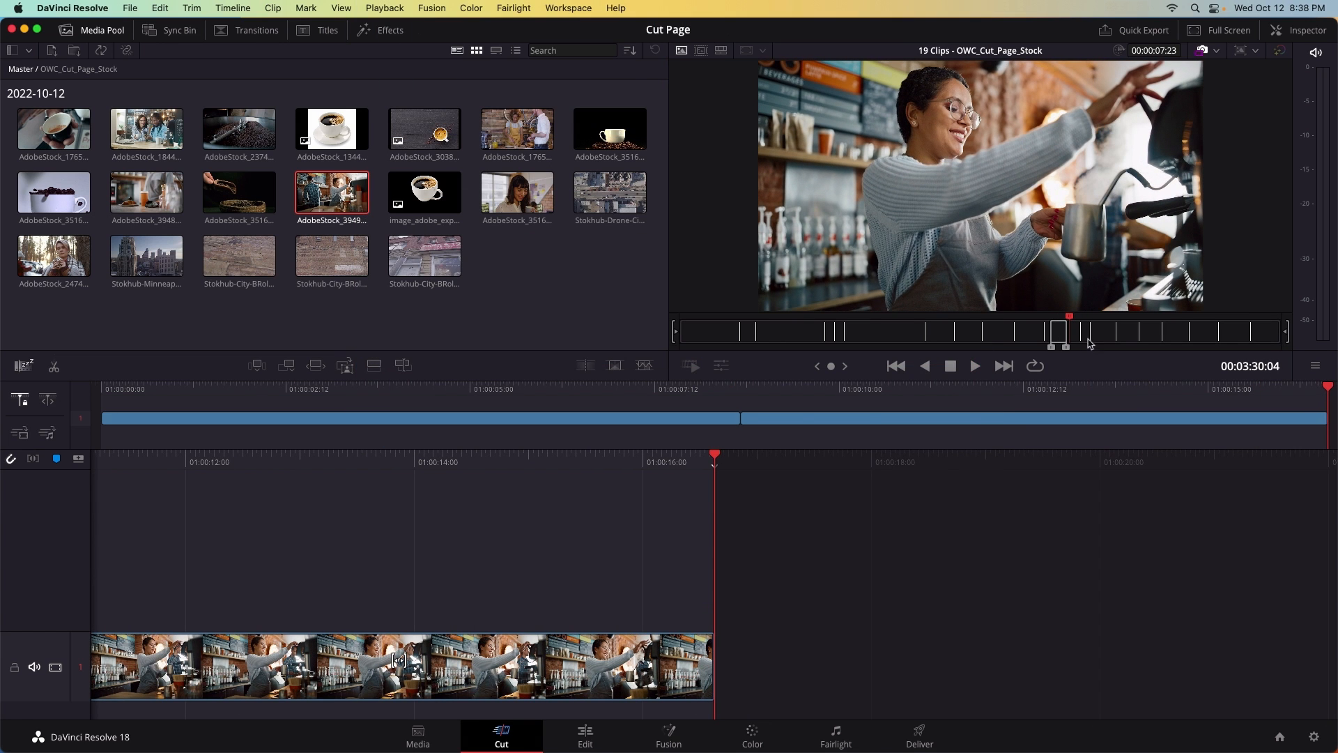
Step: Preview the smiling woman clip, then select the aerial drone city clip
{"action": "left_click", "coordinate": [516, 193]}
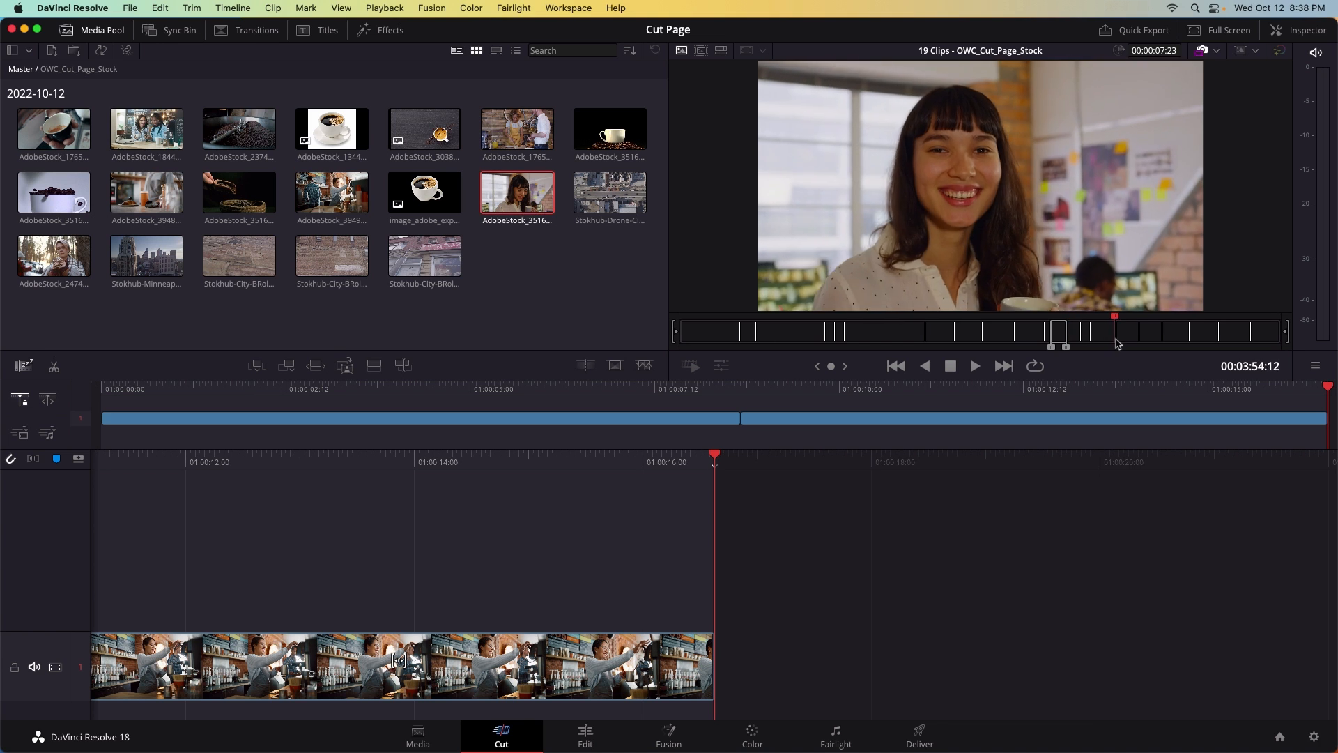
{"action": "left_click", "coordinate": [609, 193]}
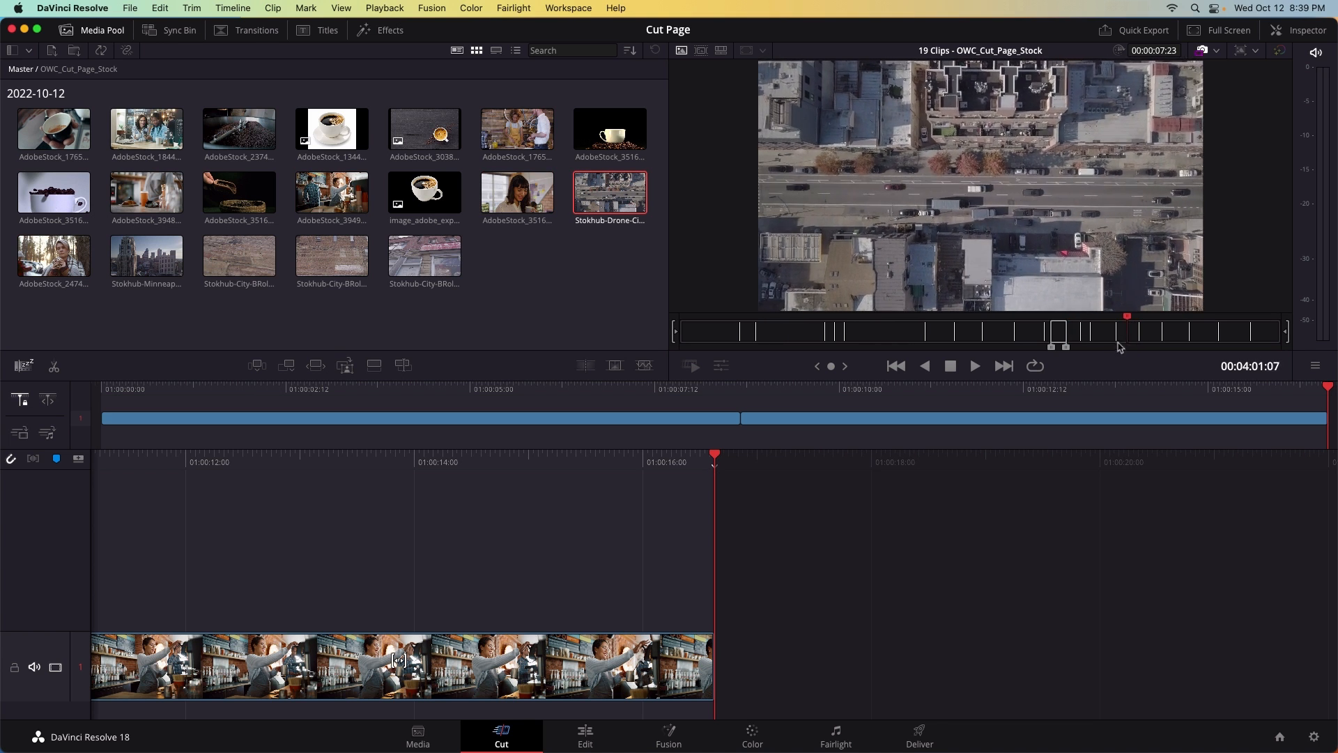
{"action": "mouse_move", "coordinate": [1131, 342]}
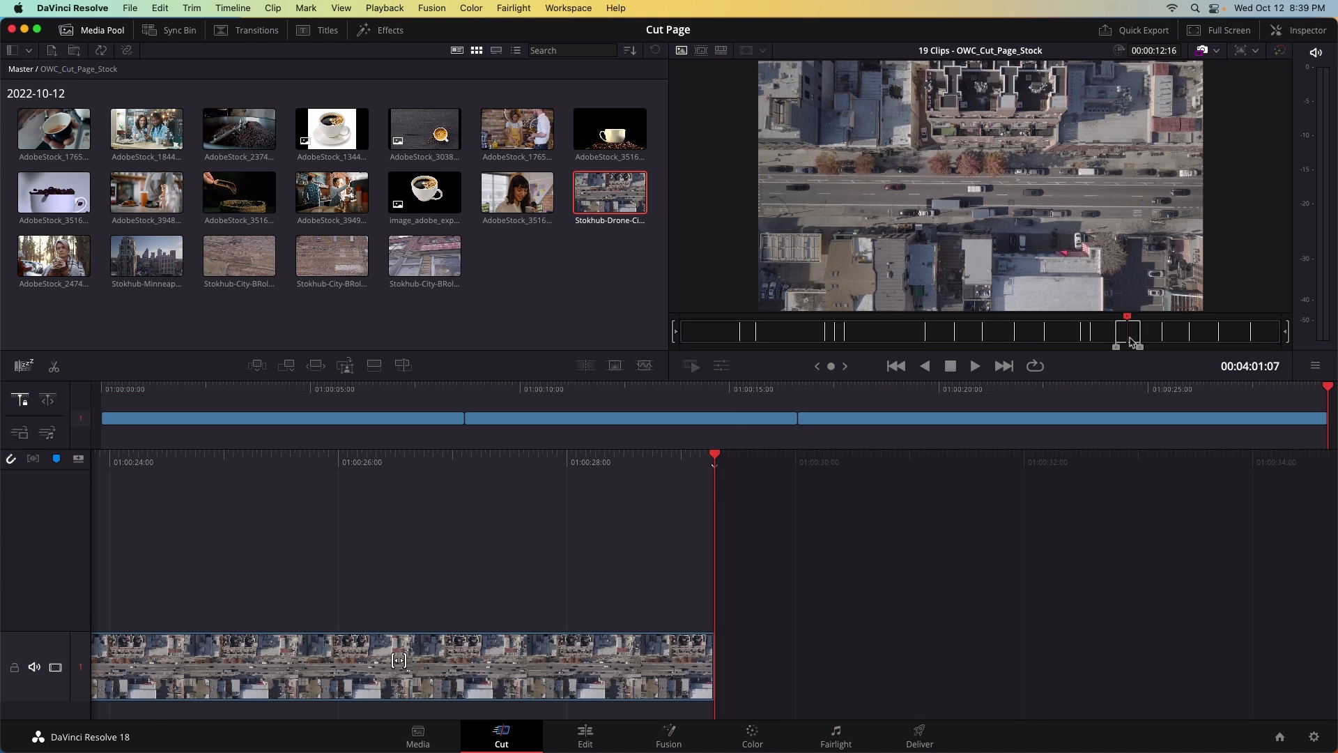
{"action": "mouse_move", "coordinate": [1175, 338]}
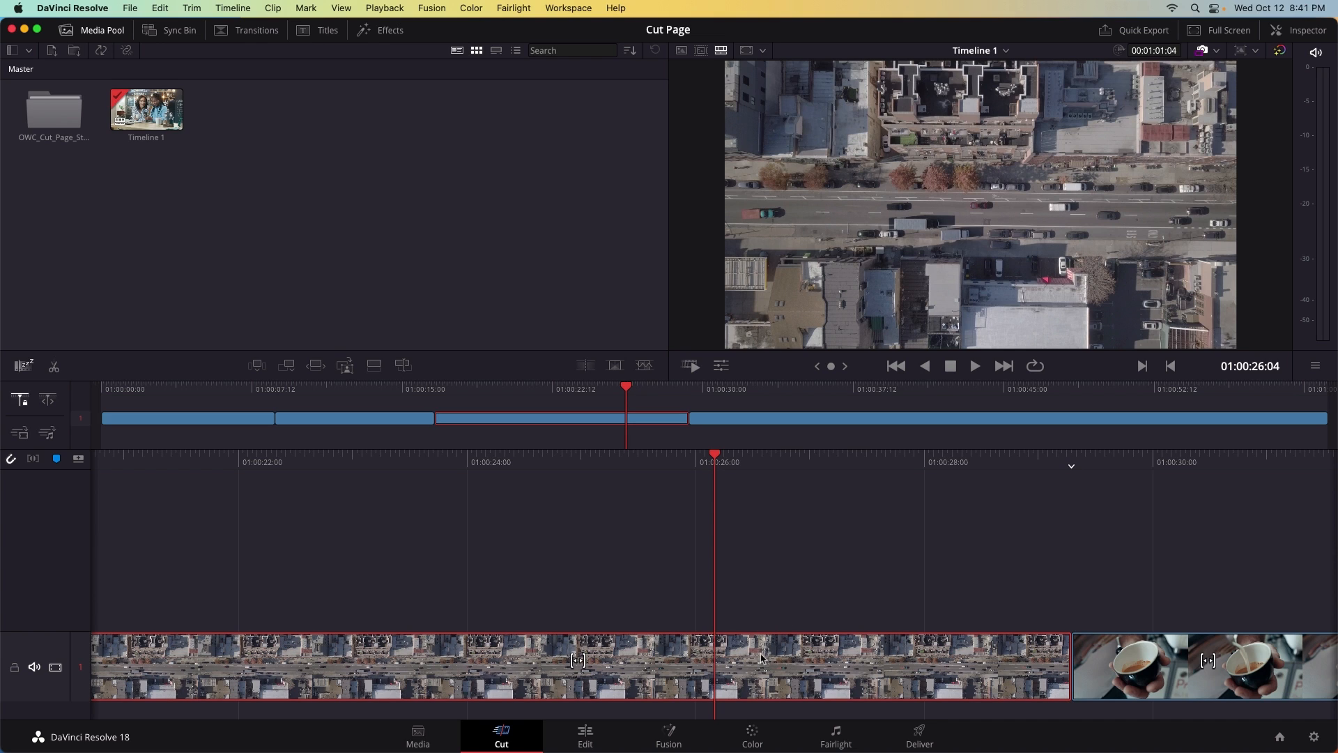
Step: Tag the drone city clip purple via Clip Color and place it at the timeline start
{"action": "right_click", "coordinate": [760, 657]}
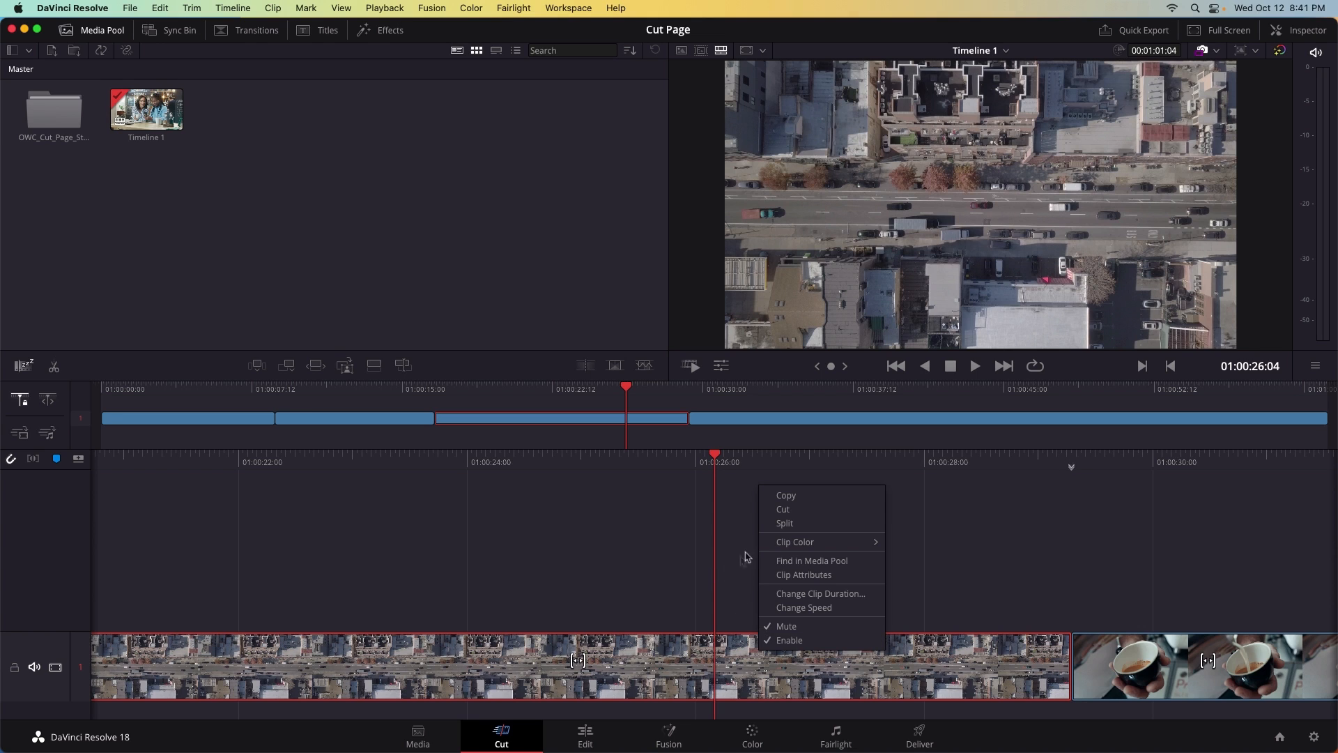
{"action": "left_click", "coordinate": [793, 541]}
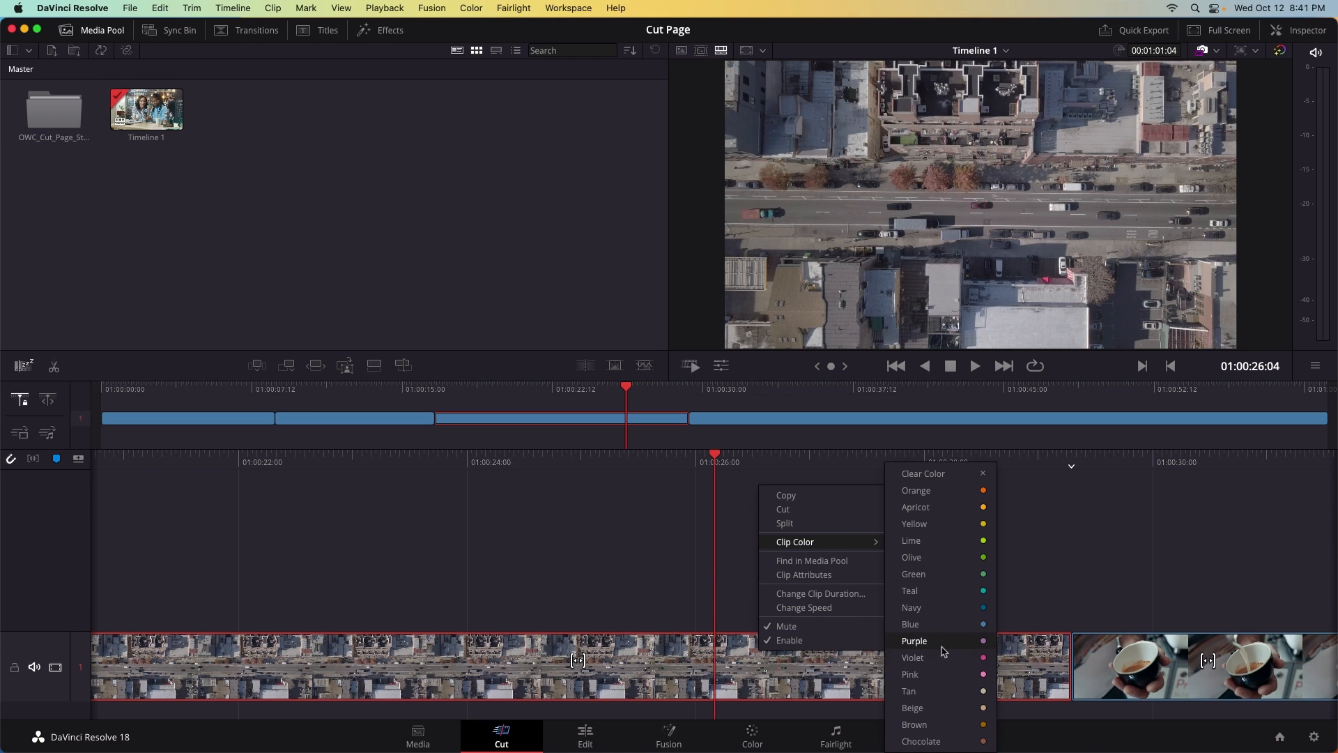
{"action": "left_click", "coordinate": [915, 641]}
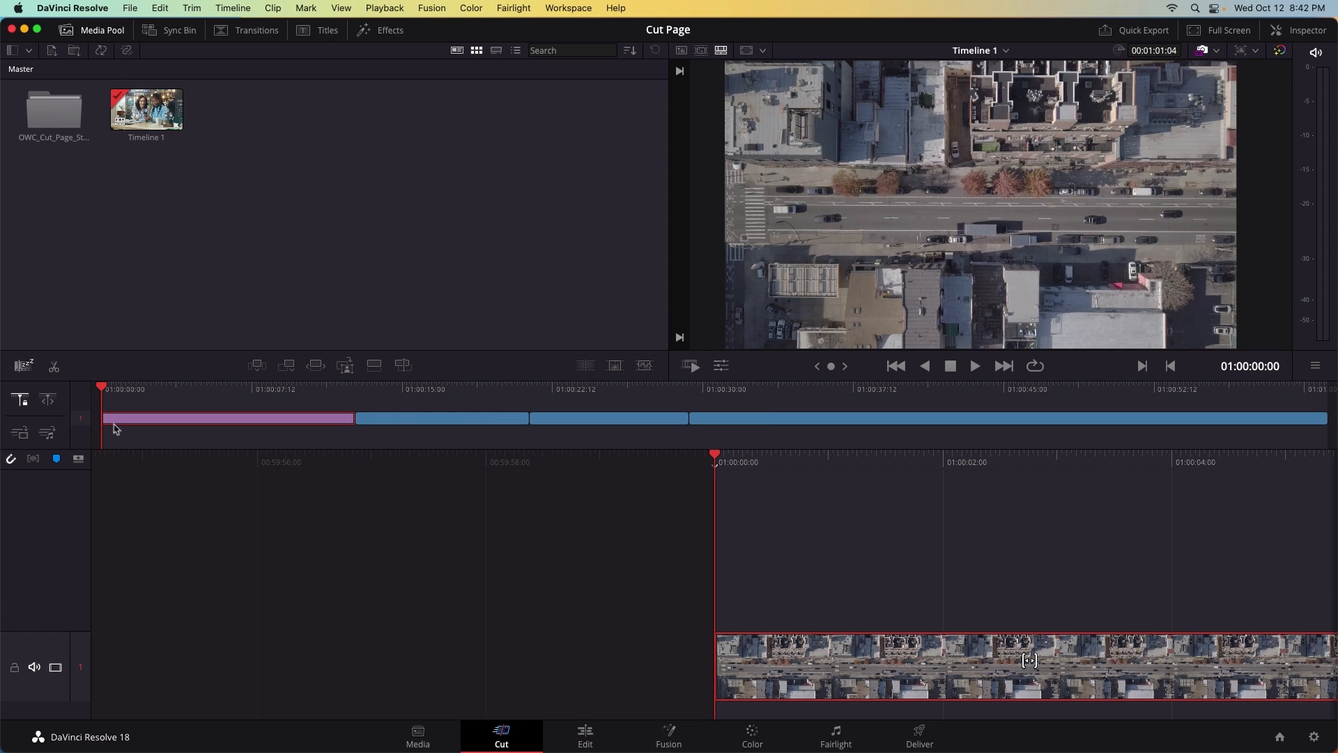
{"action": "mouse_move", "coordinate": [143, 436]}
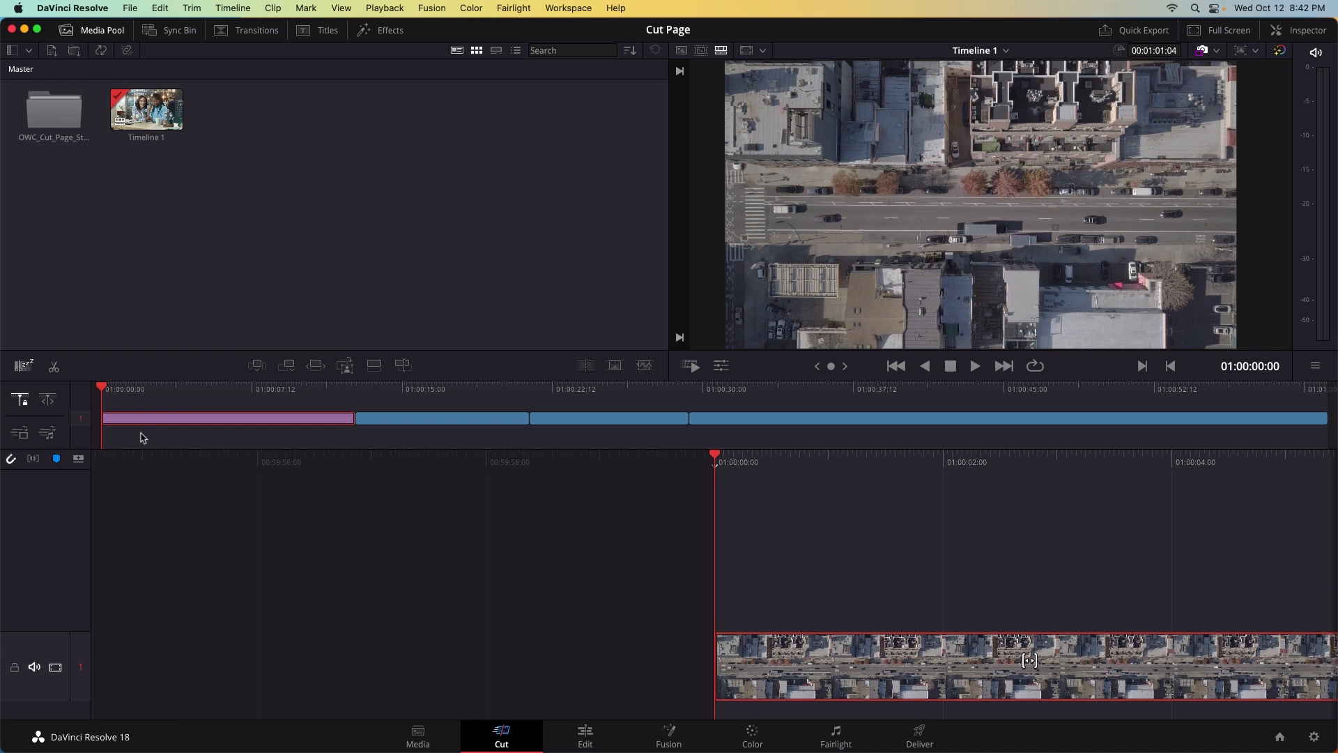
{"action": "left_click", "coordinate": [974, 365]}
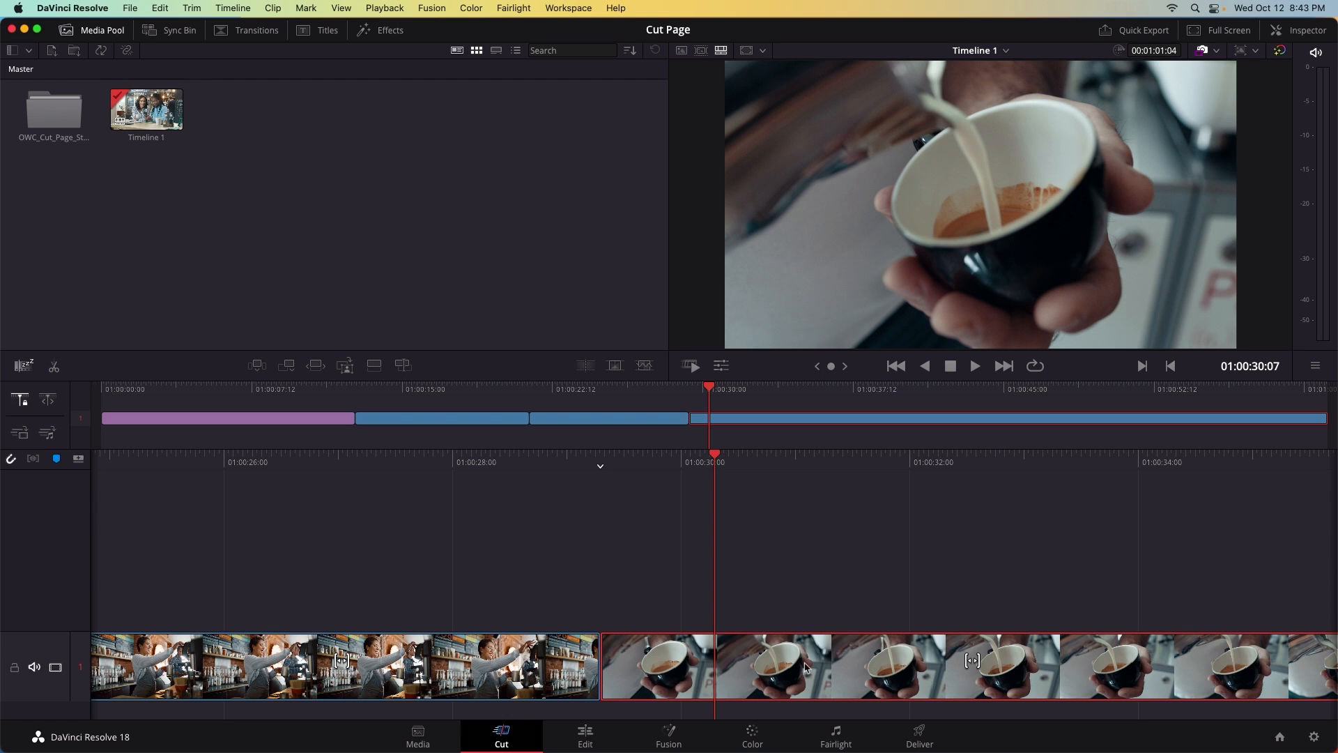
Step: Change the coffee clip's duration to 00:00:03:00 with Cmd+D and apply it
{"action": "key", "text": "cmd+d"}
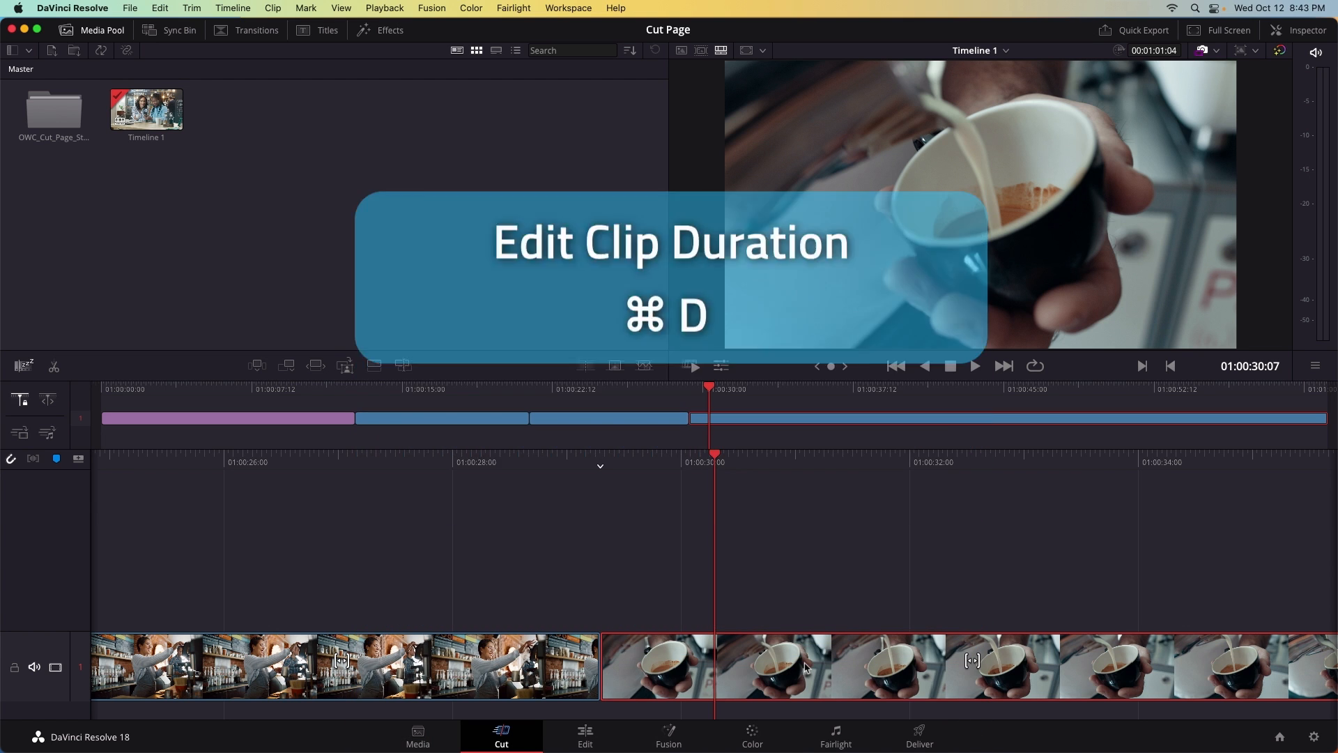
{"action": "key", "text": "cmd+d"}
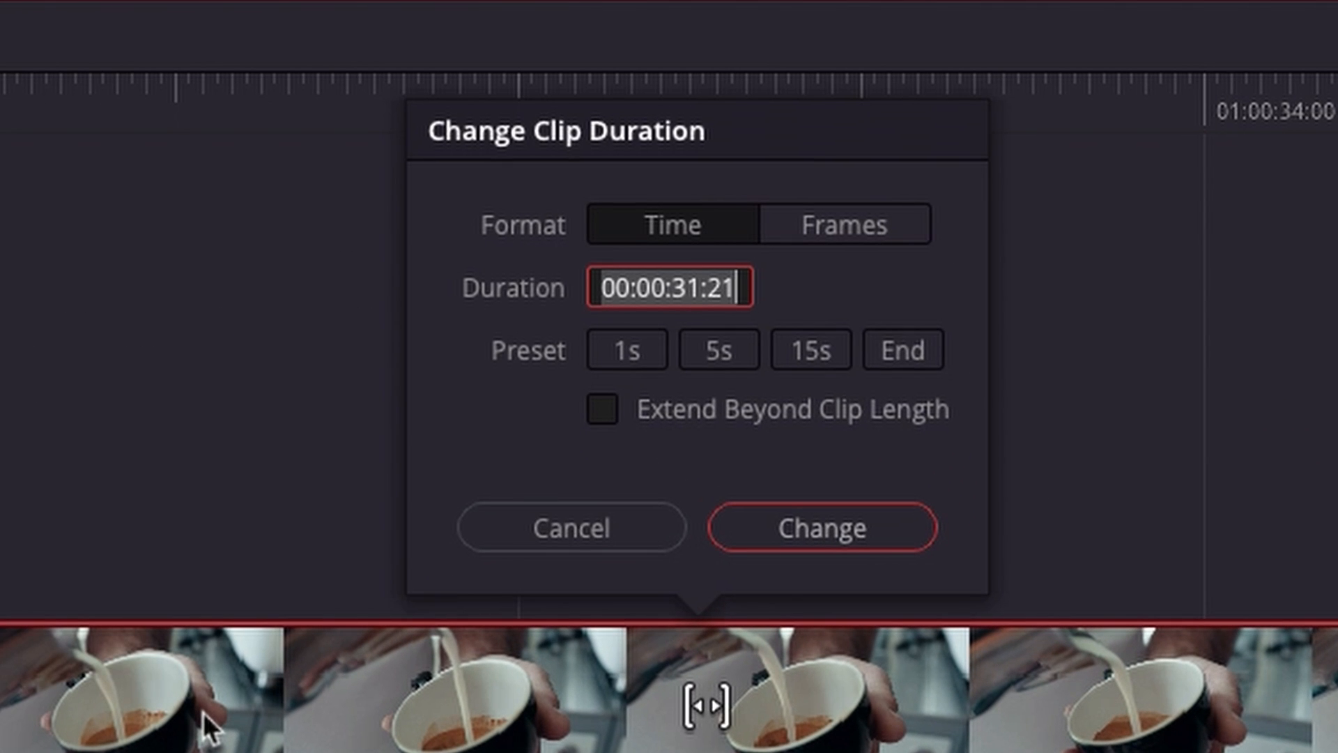
{"action": "mouse_move", "coordinate": [699, 439]}
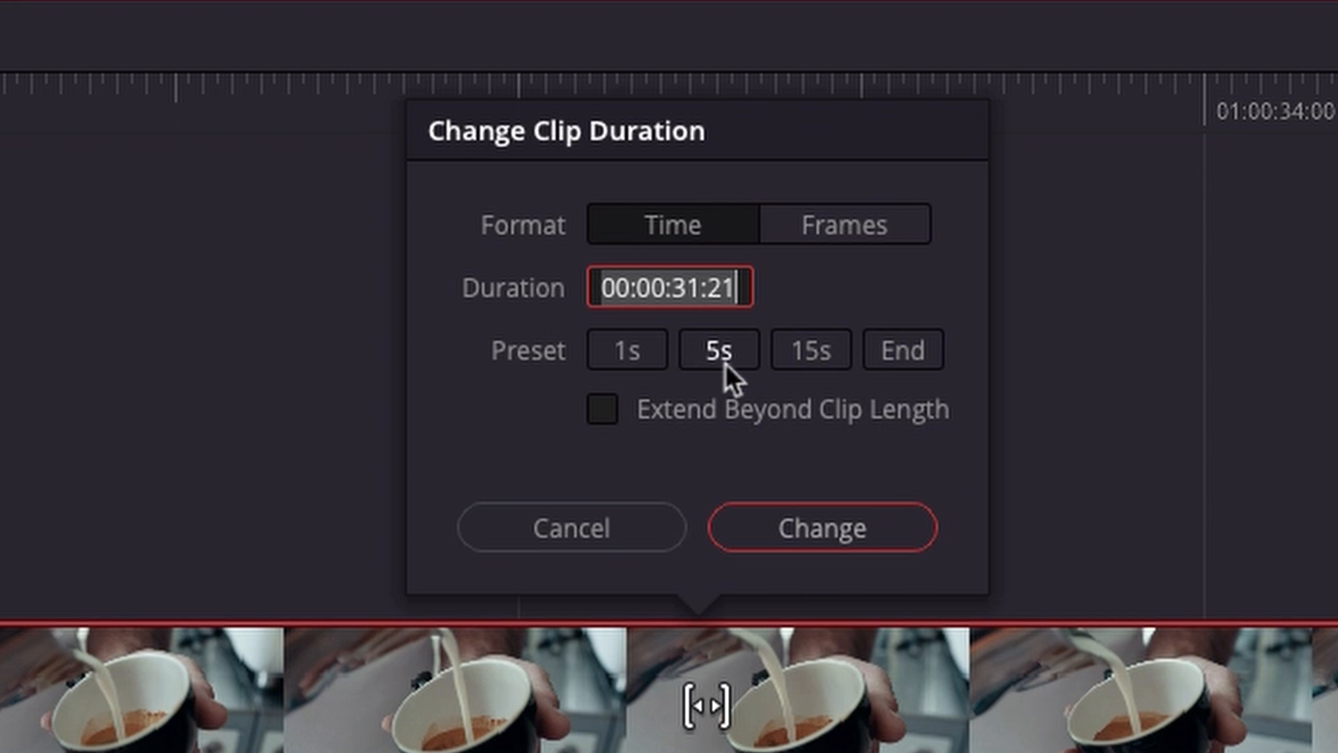
{"action": "left_click", "coordinate": [718, 348]}
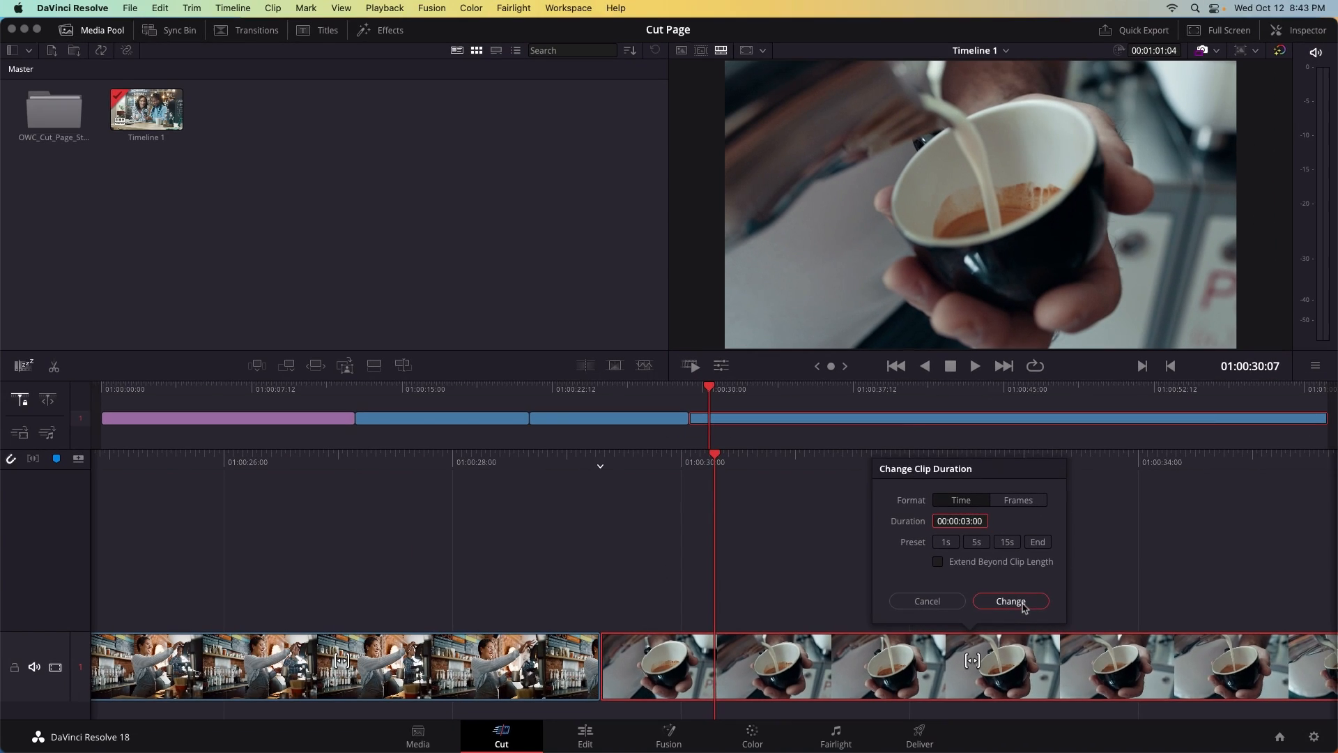
{"action": "left_click", "coordinate": [1010, 601]}
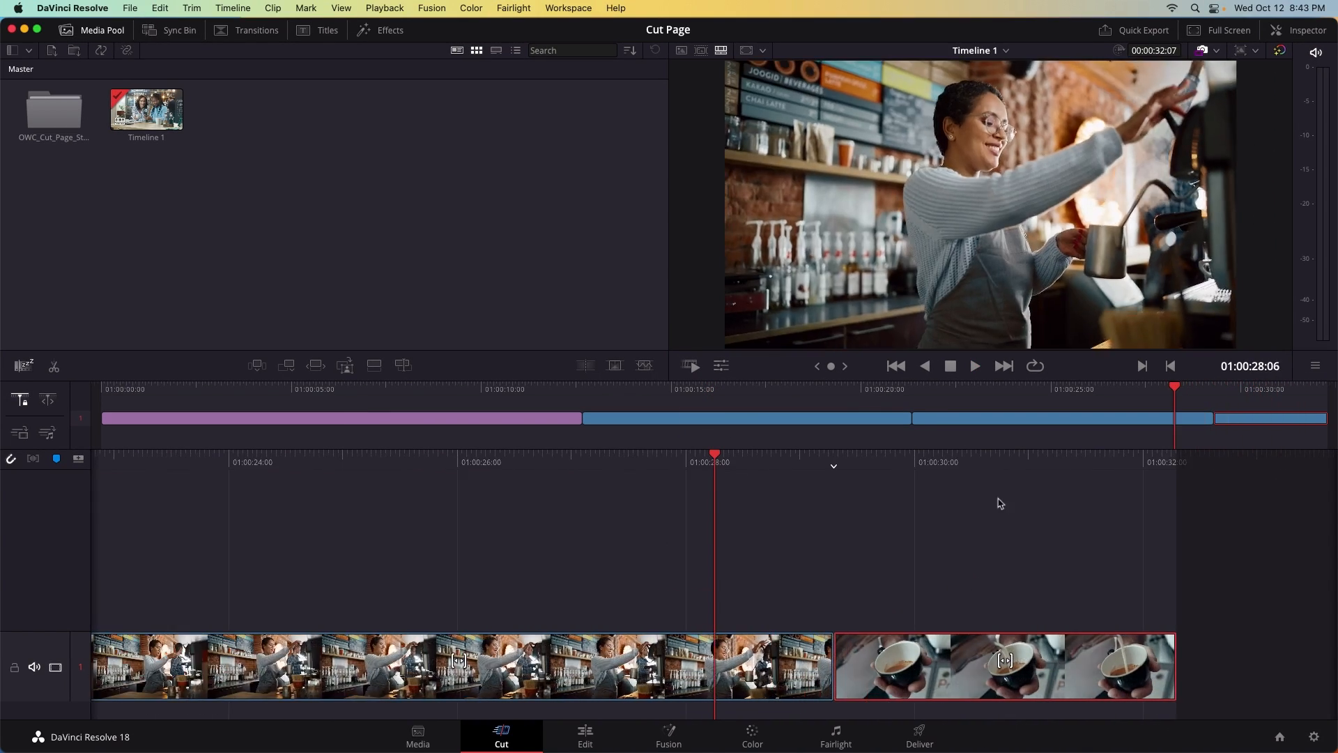
{"action": "left_click", "coordinate": [974, 365]}
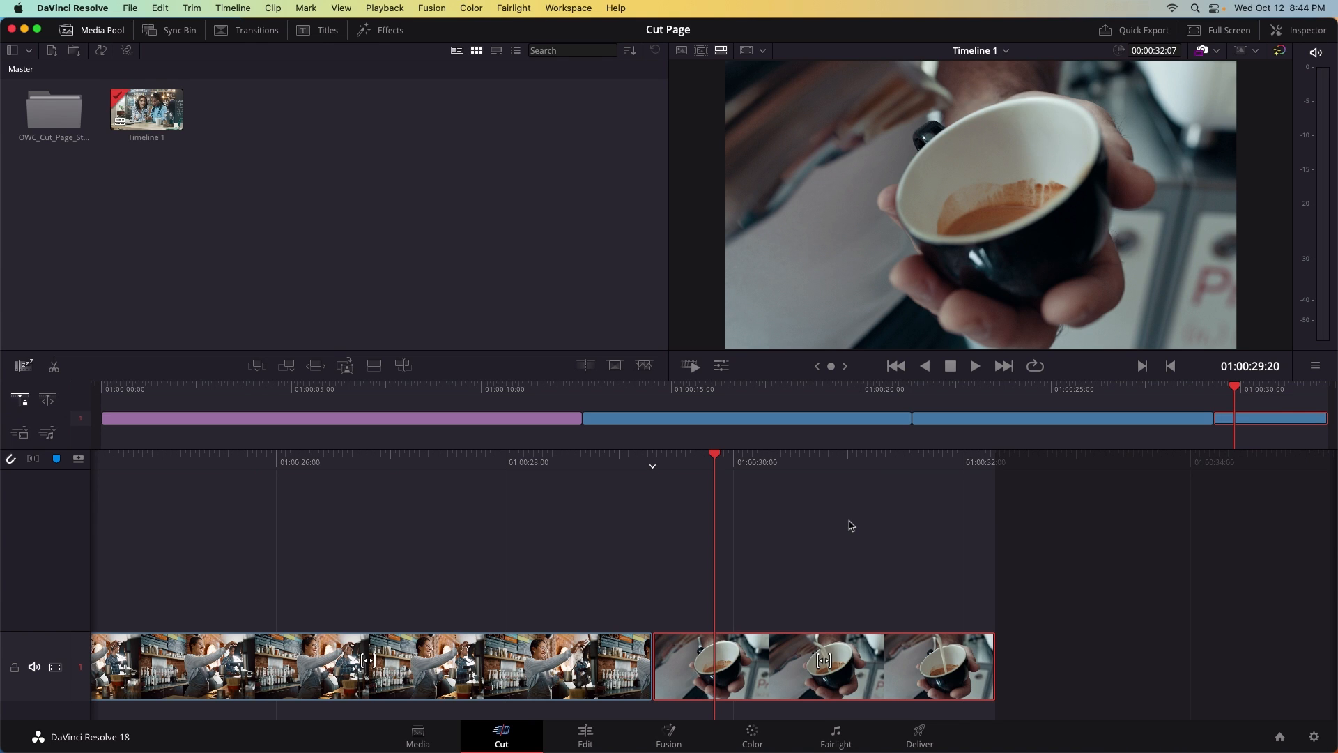
{"action": "mouse_move", "coordinate": [826, 496]}
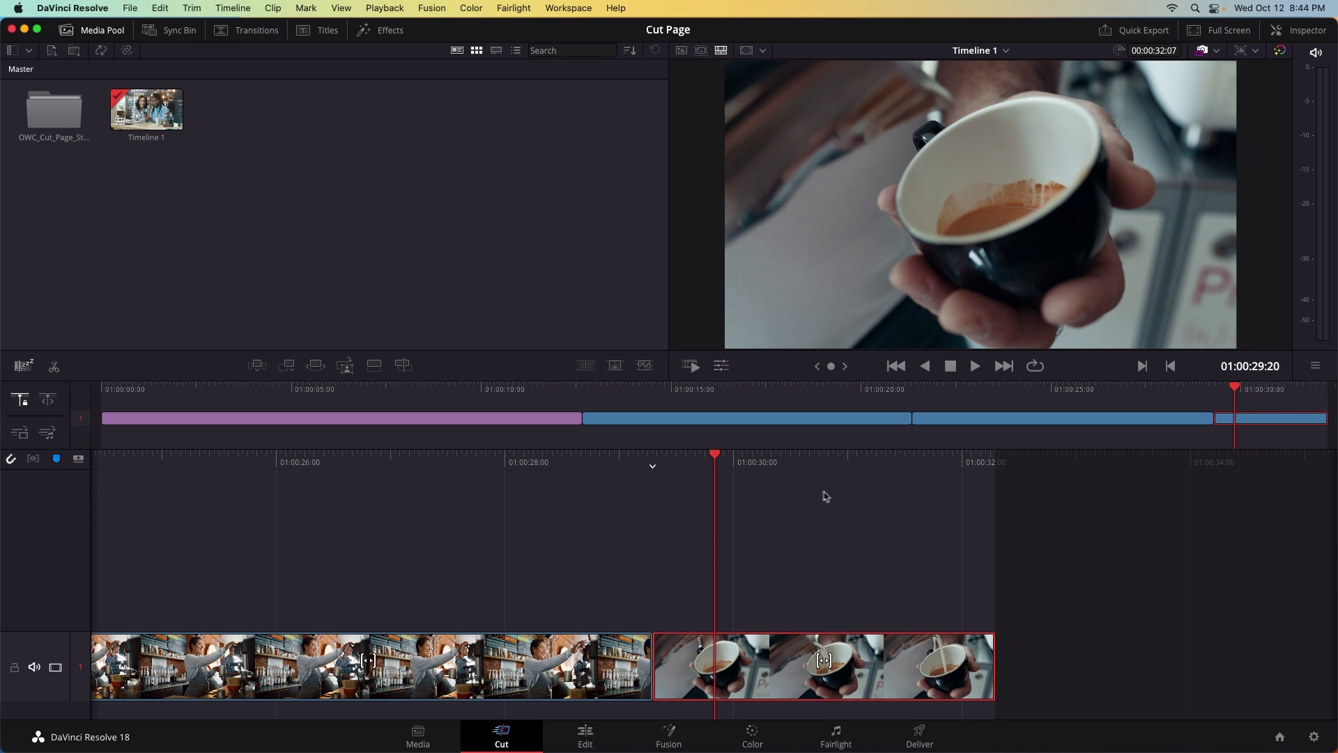
Step: Slip the coffee clip so its three seconds show the milk pouring into the cup
{"action": "left_click", "coordinate": [822, 667]}
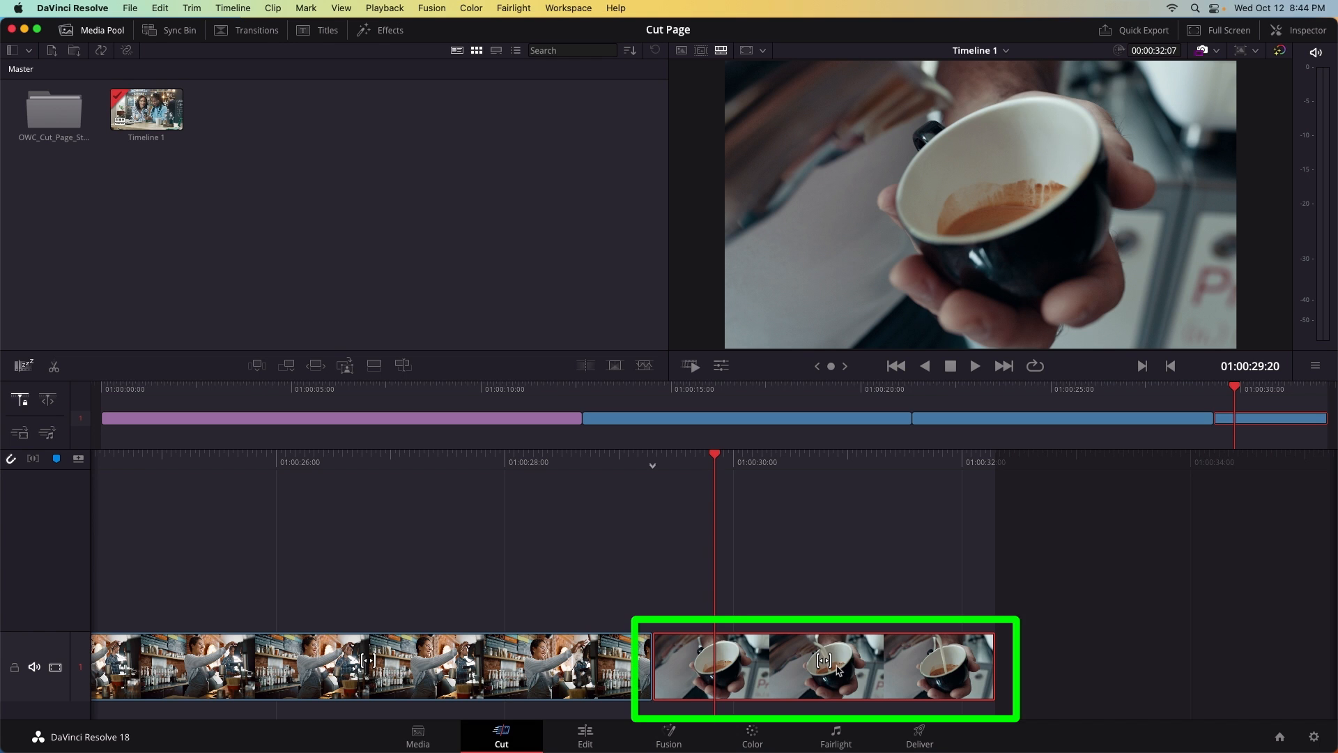
{"action": "mouse_move", "coordinate": [838, 671]}
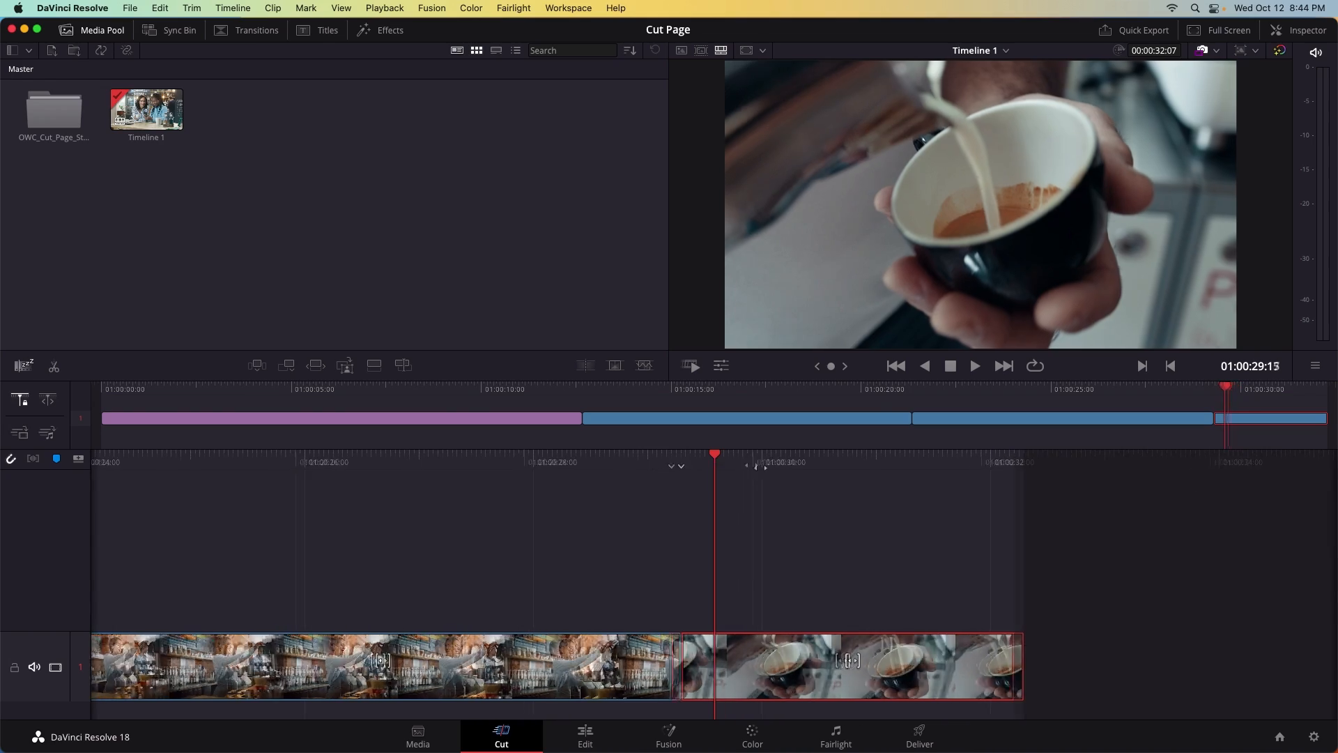
{"action": "left_click", "coordinate": [974, 365]}
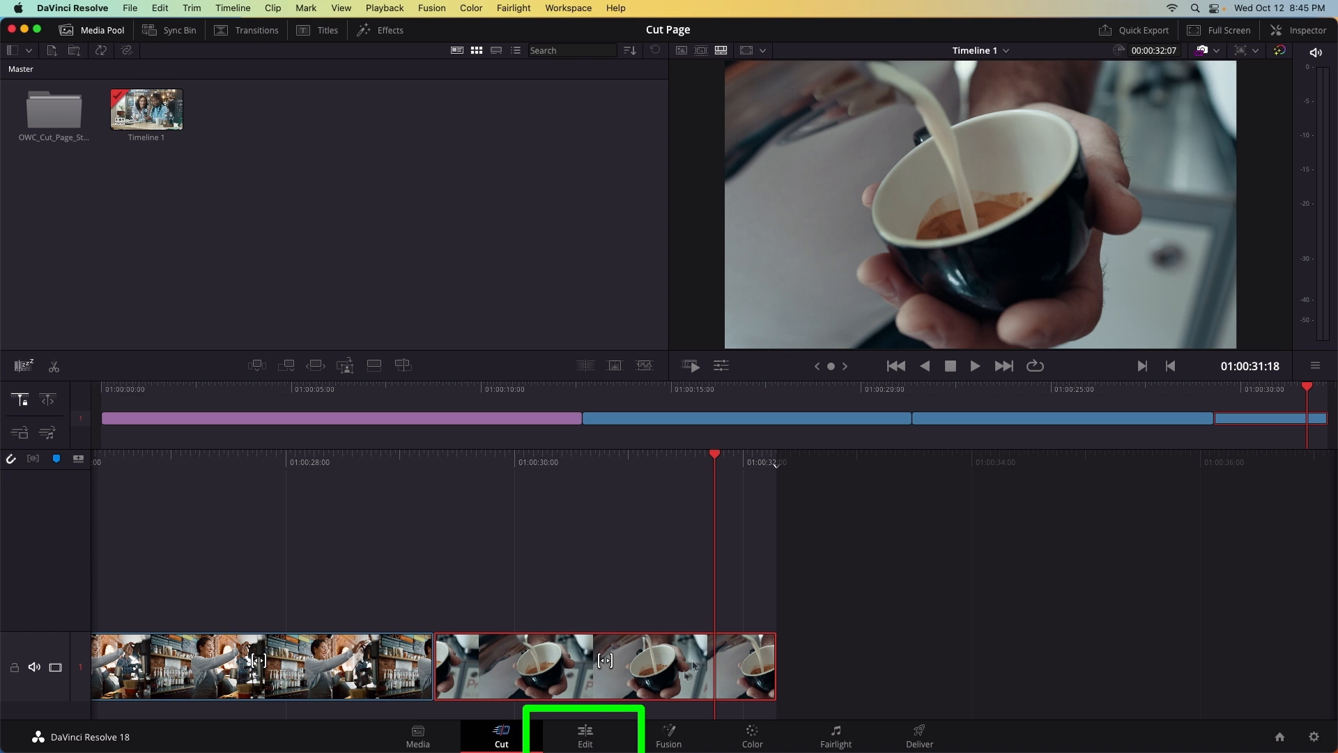
{"action": "left_click", "coordinate": [584, 736]}
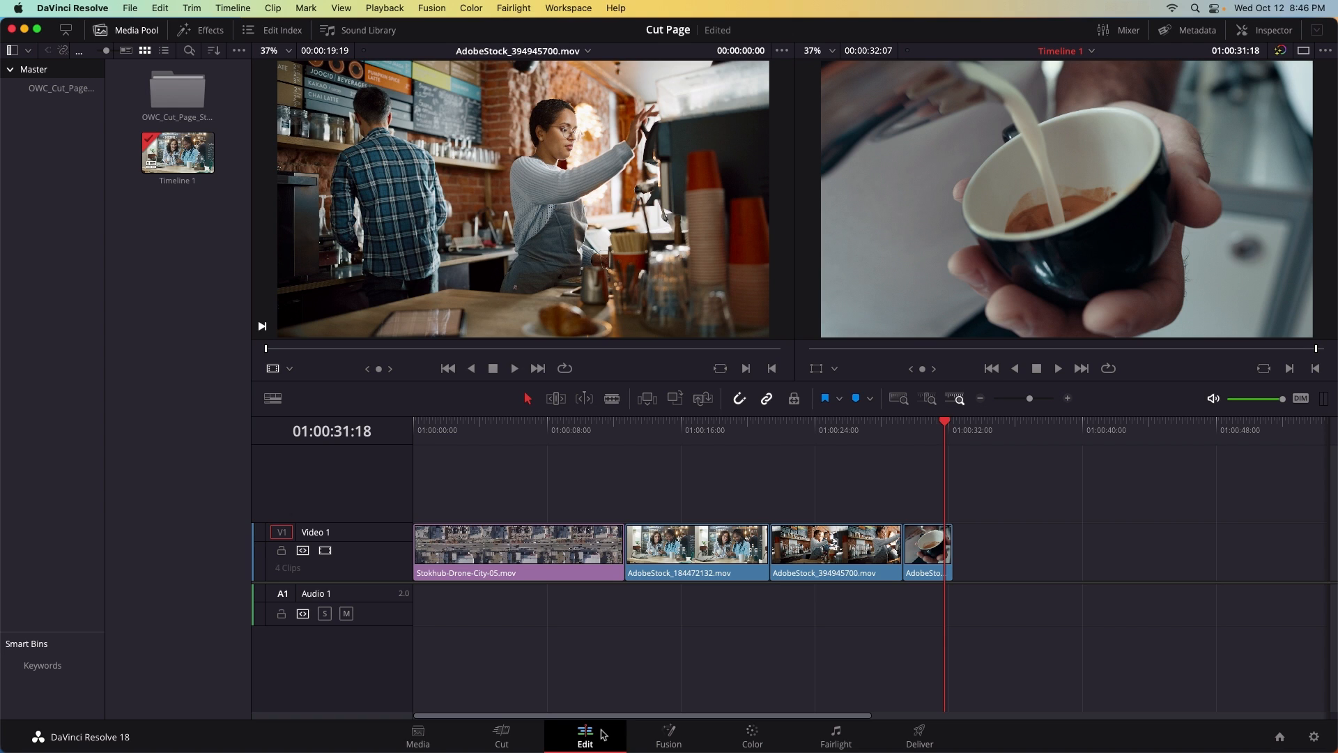
{"action": "left_click", "coordinate": [501, 736]}
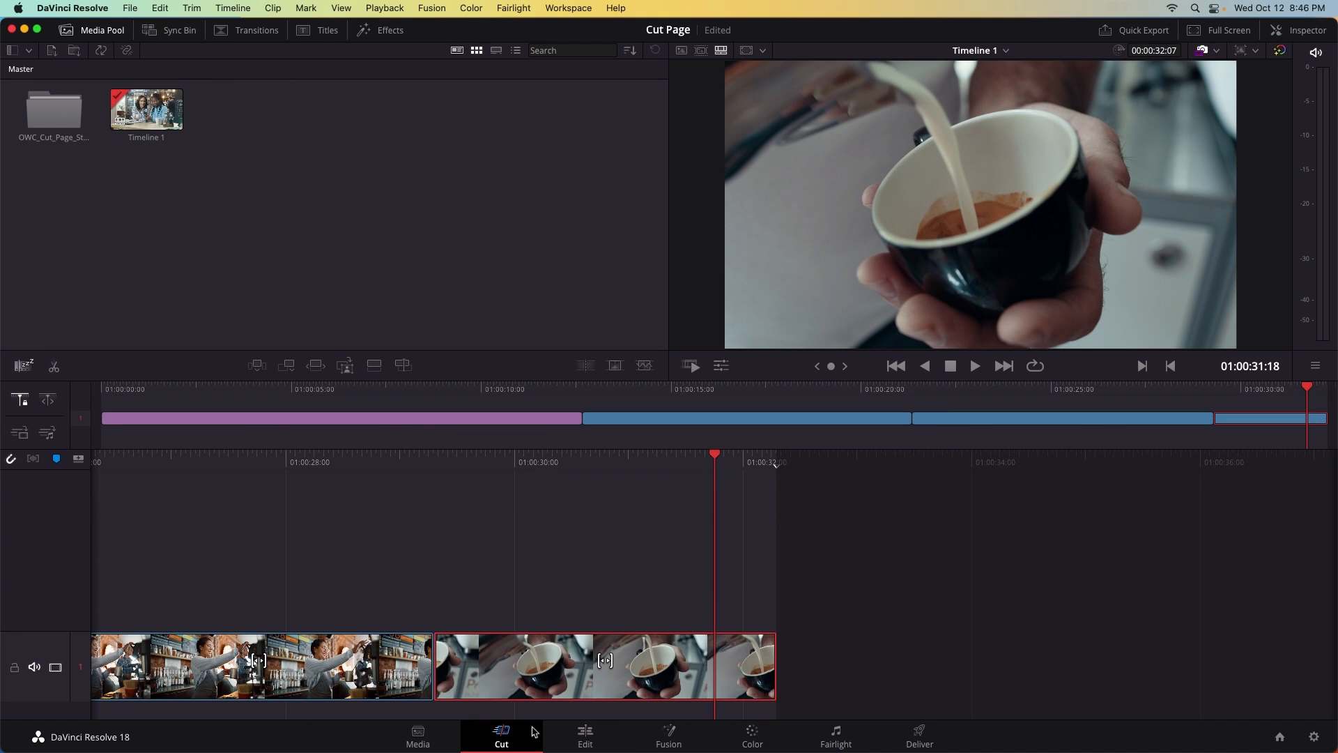
{"action": "mouse_move", "coordinate": [467, 239]}
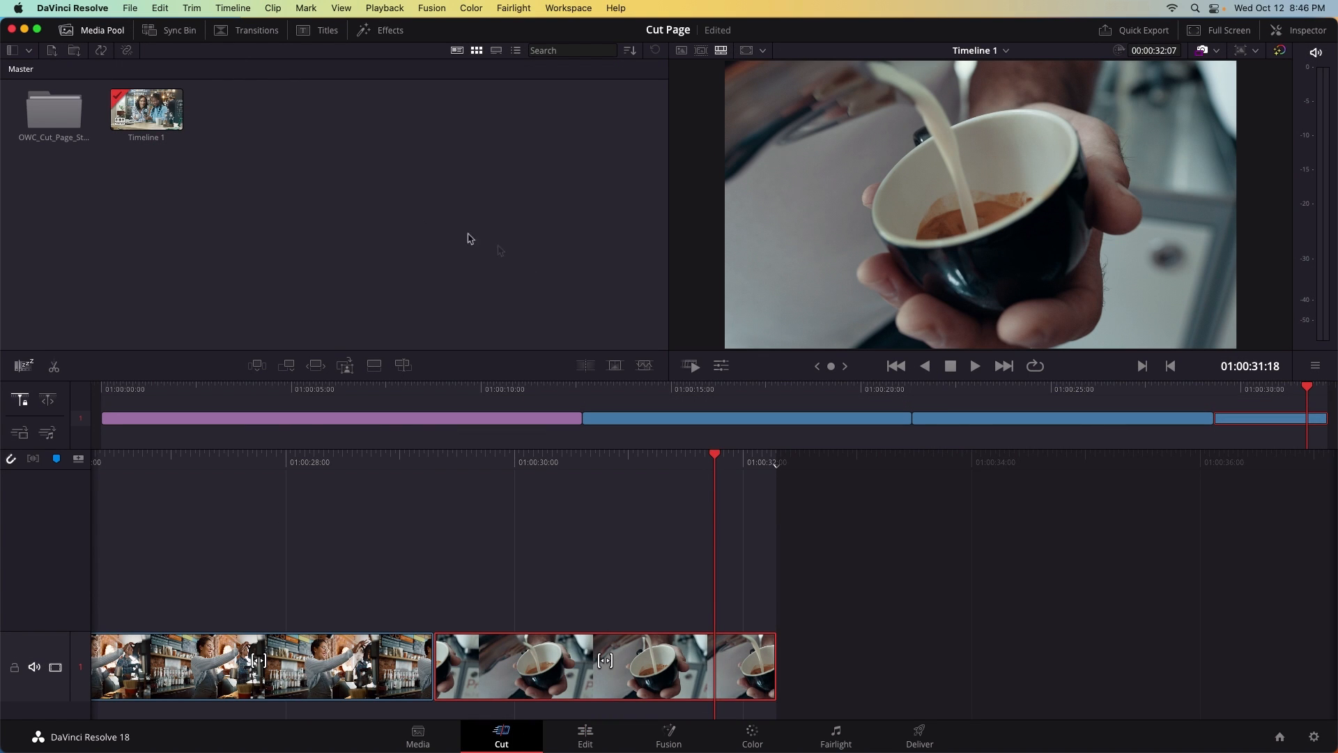
Step: Export Timeline 1 via File > Export > Timeline with AAF Files (*.aaf) as format
{"action": "left_click", "coordinate": [129, 8]}
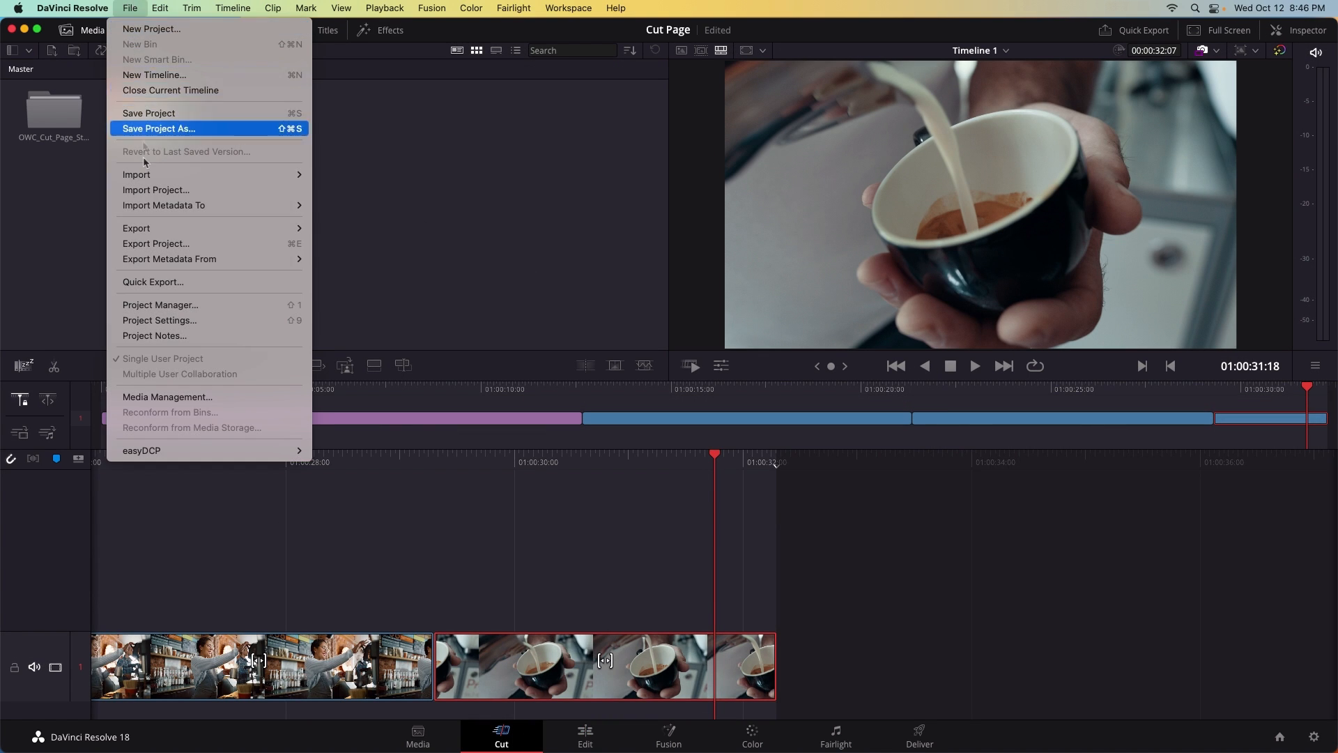
{"action": "mouse_move", "coordinate": [135, 228]}
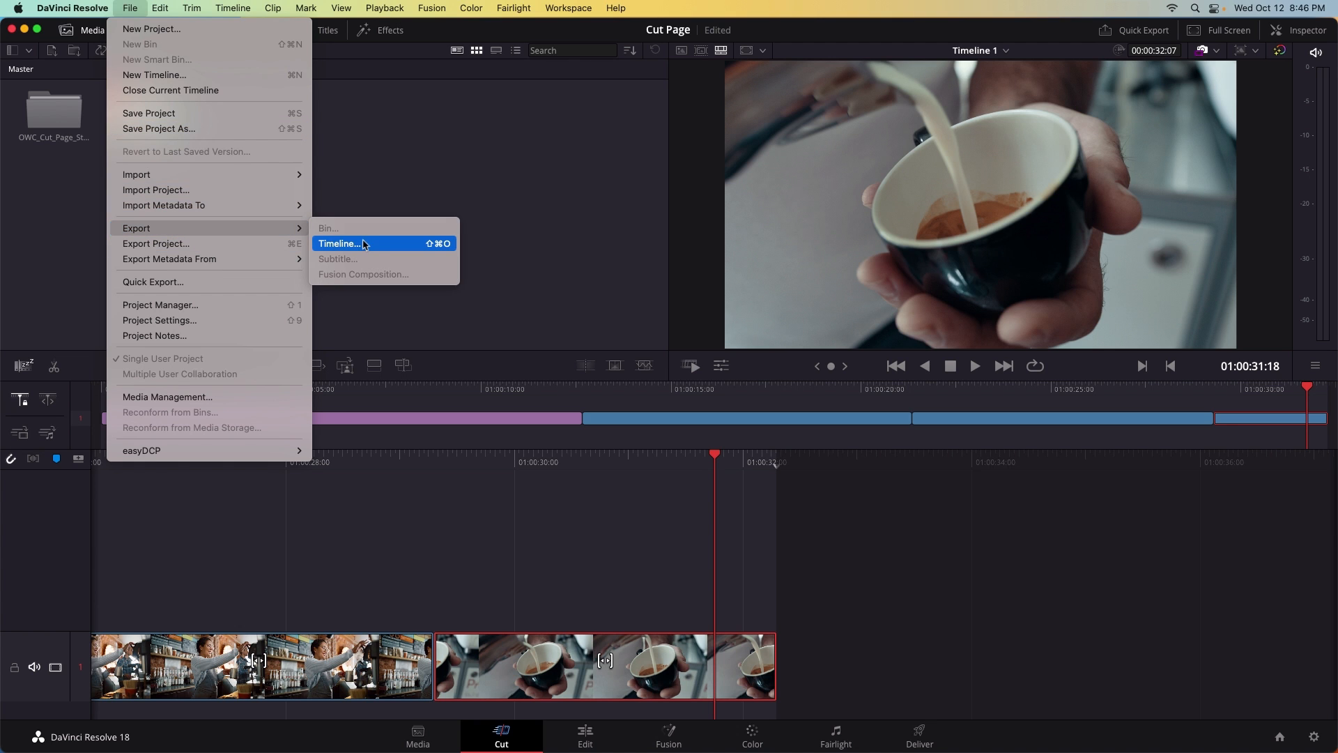
{"action": "left_click", "coordinate": [339, 243]}
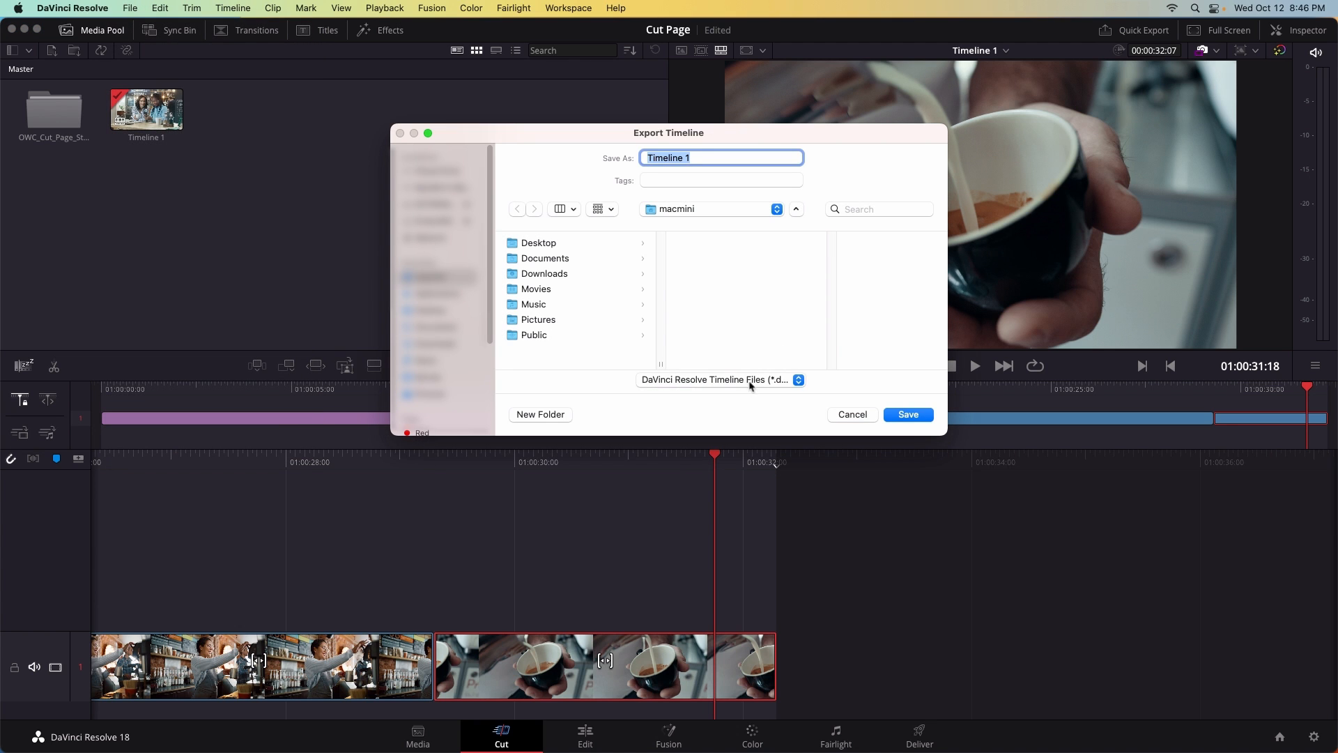
{"action": "left_click", "coordinate": [719, 379]}
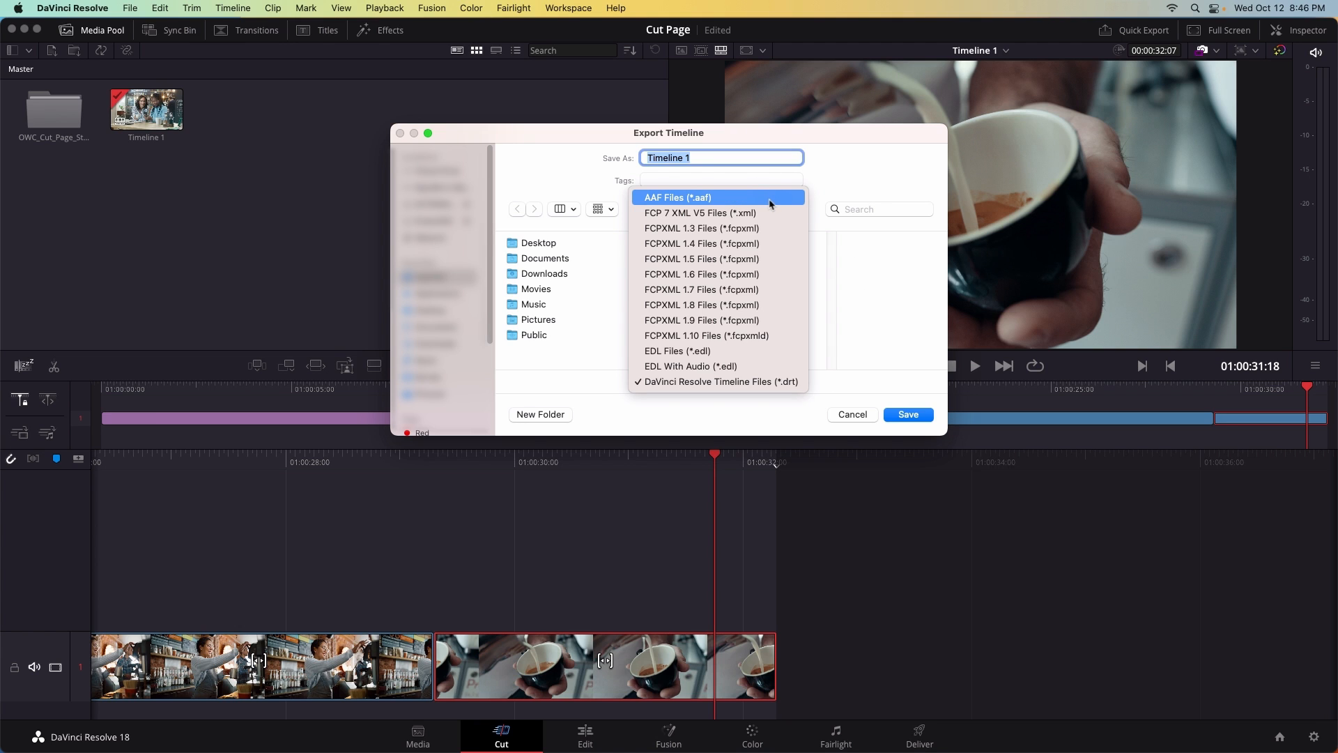
{"action": "left_click", "coordinate": [677, 196]}
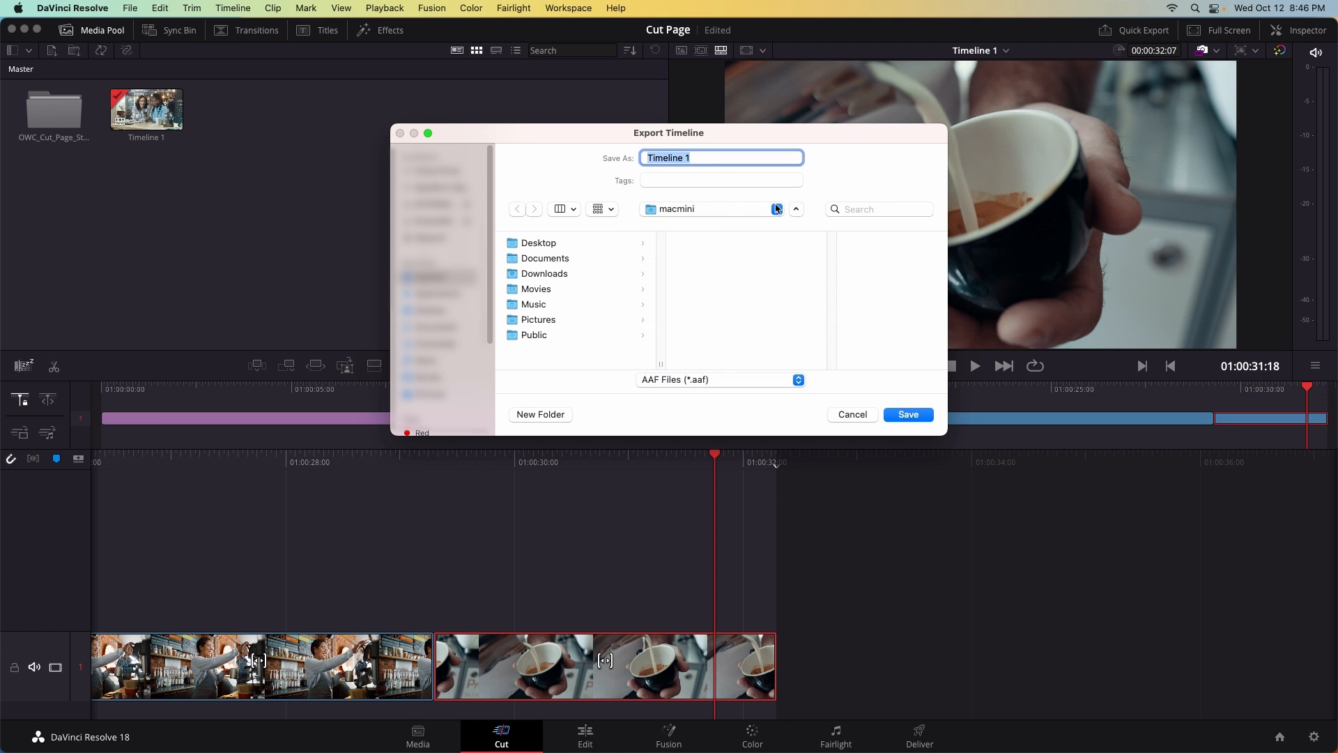
{"action": "mouse_move", "coordinate": [630, 340]}
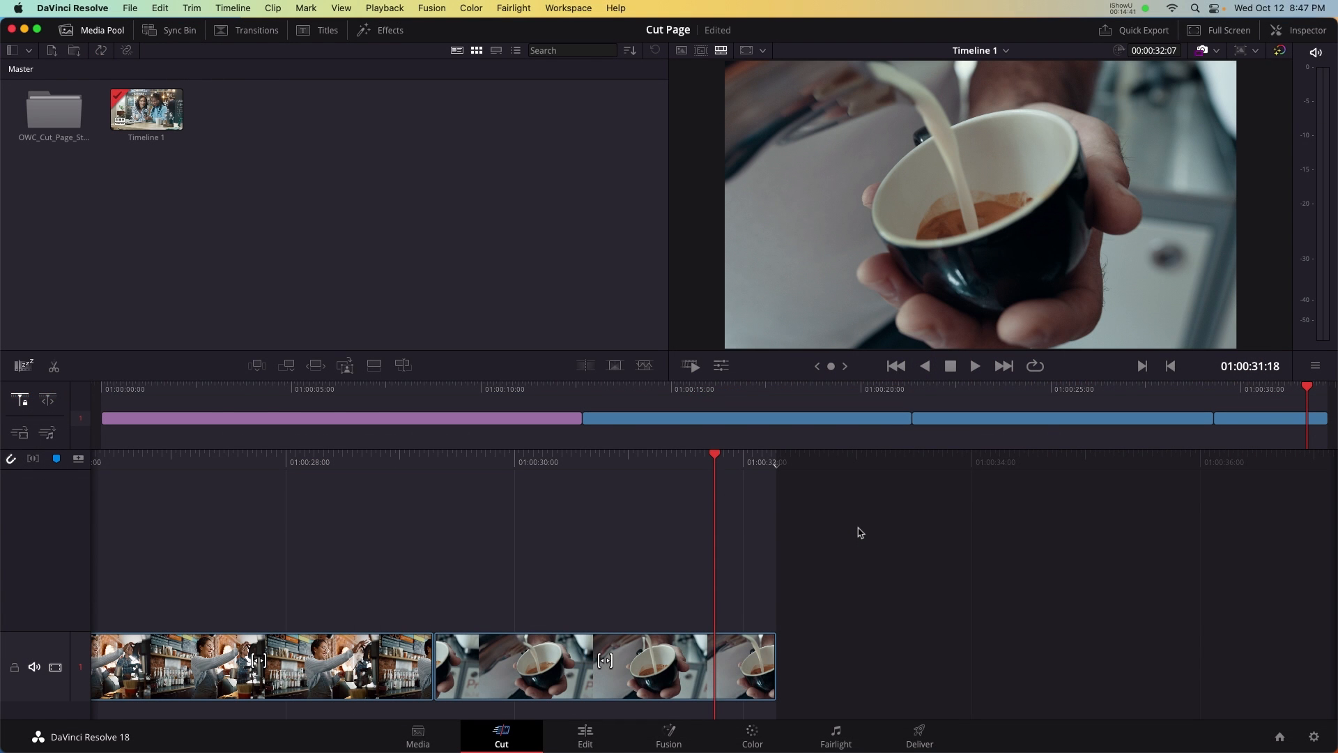
Step: Reopen the OWC_Cut_Page_Stock bin to show its 19 stock clips again
{"action": "double_click", "coordinate": [53, 109]}
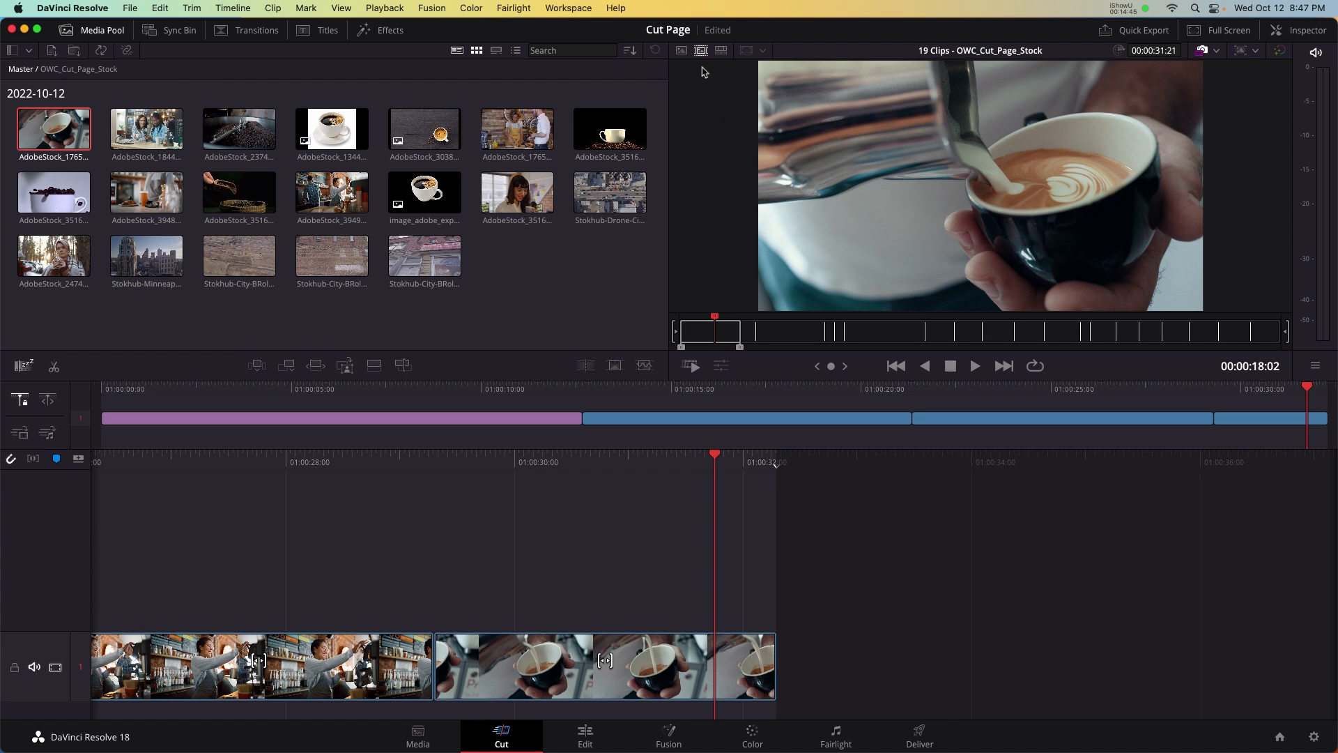